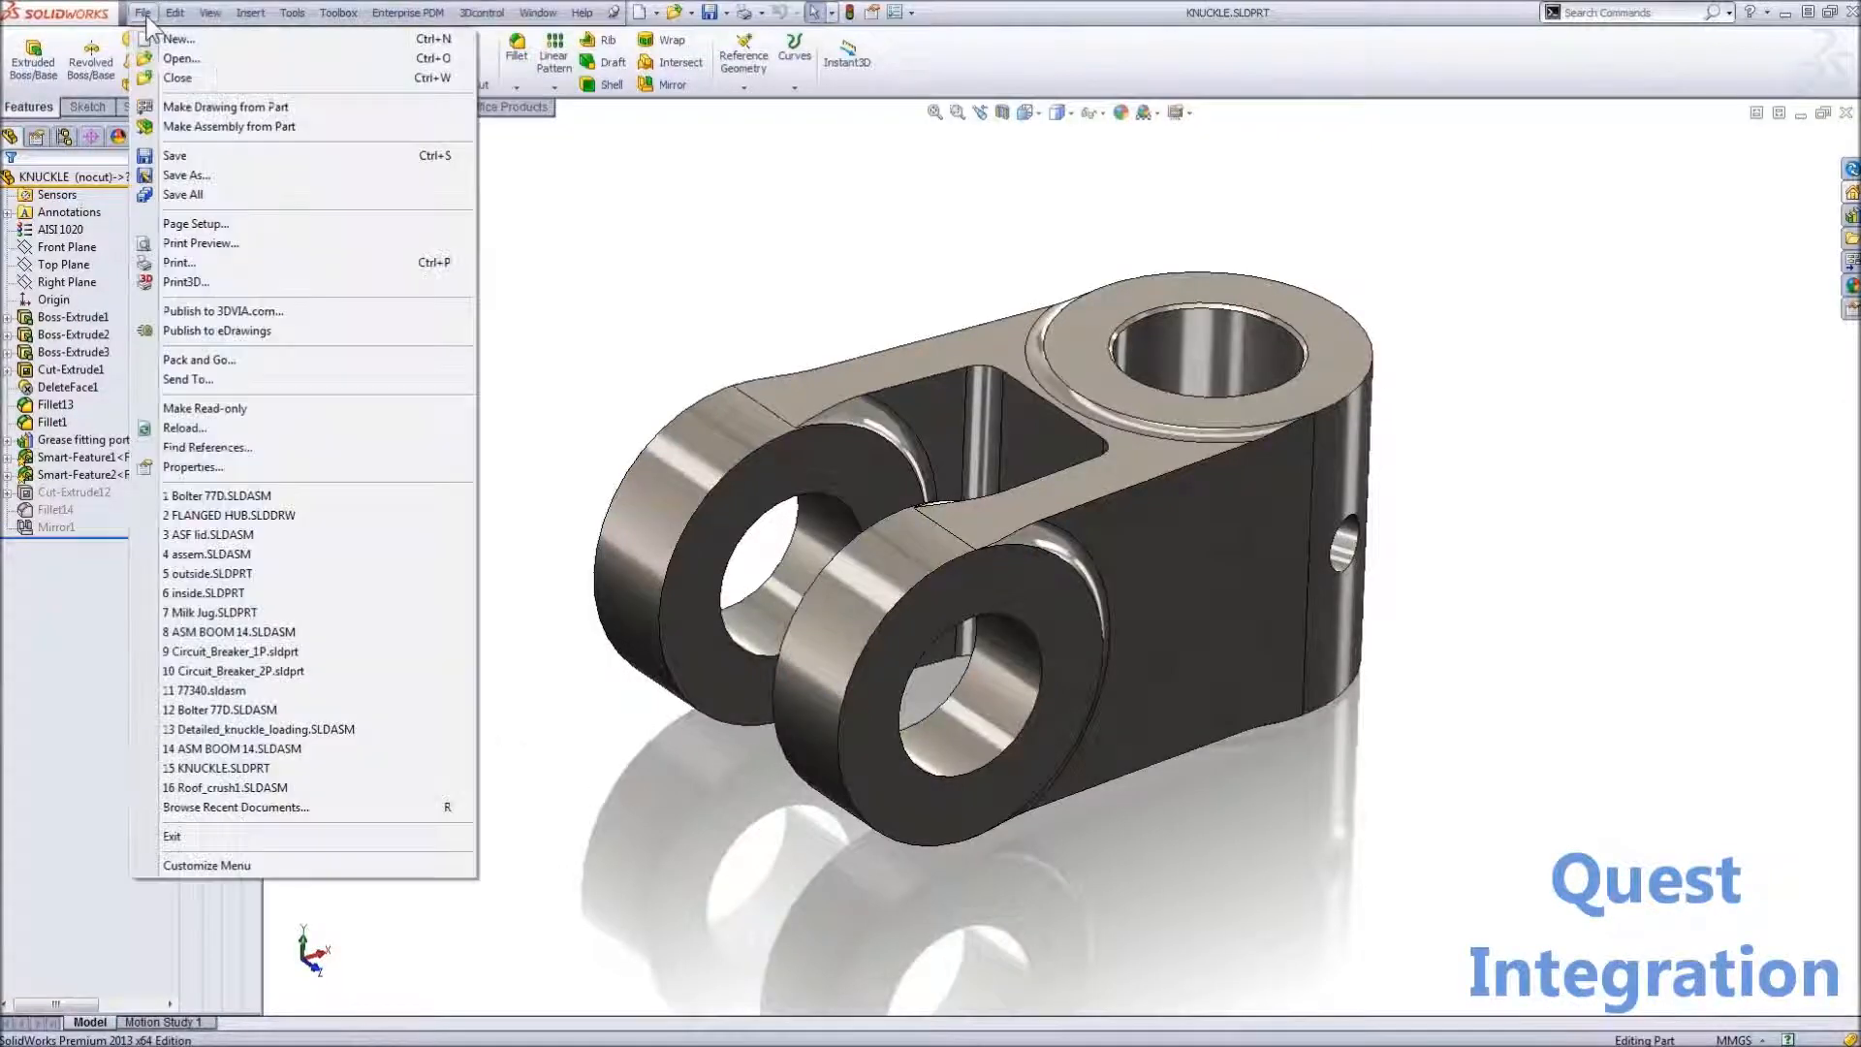
Give the knuckle part Created By MS and Created Date 5/31/2013, and apply.
left_click(192, 466)
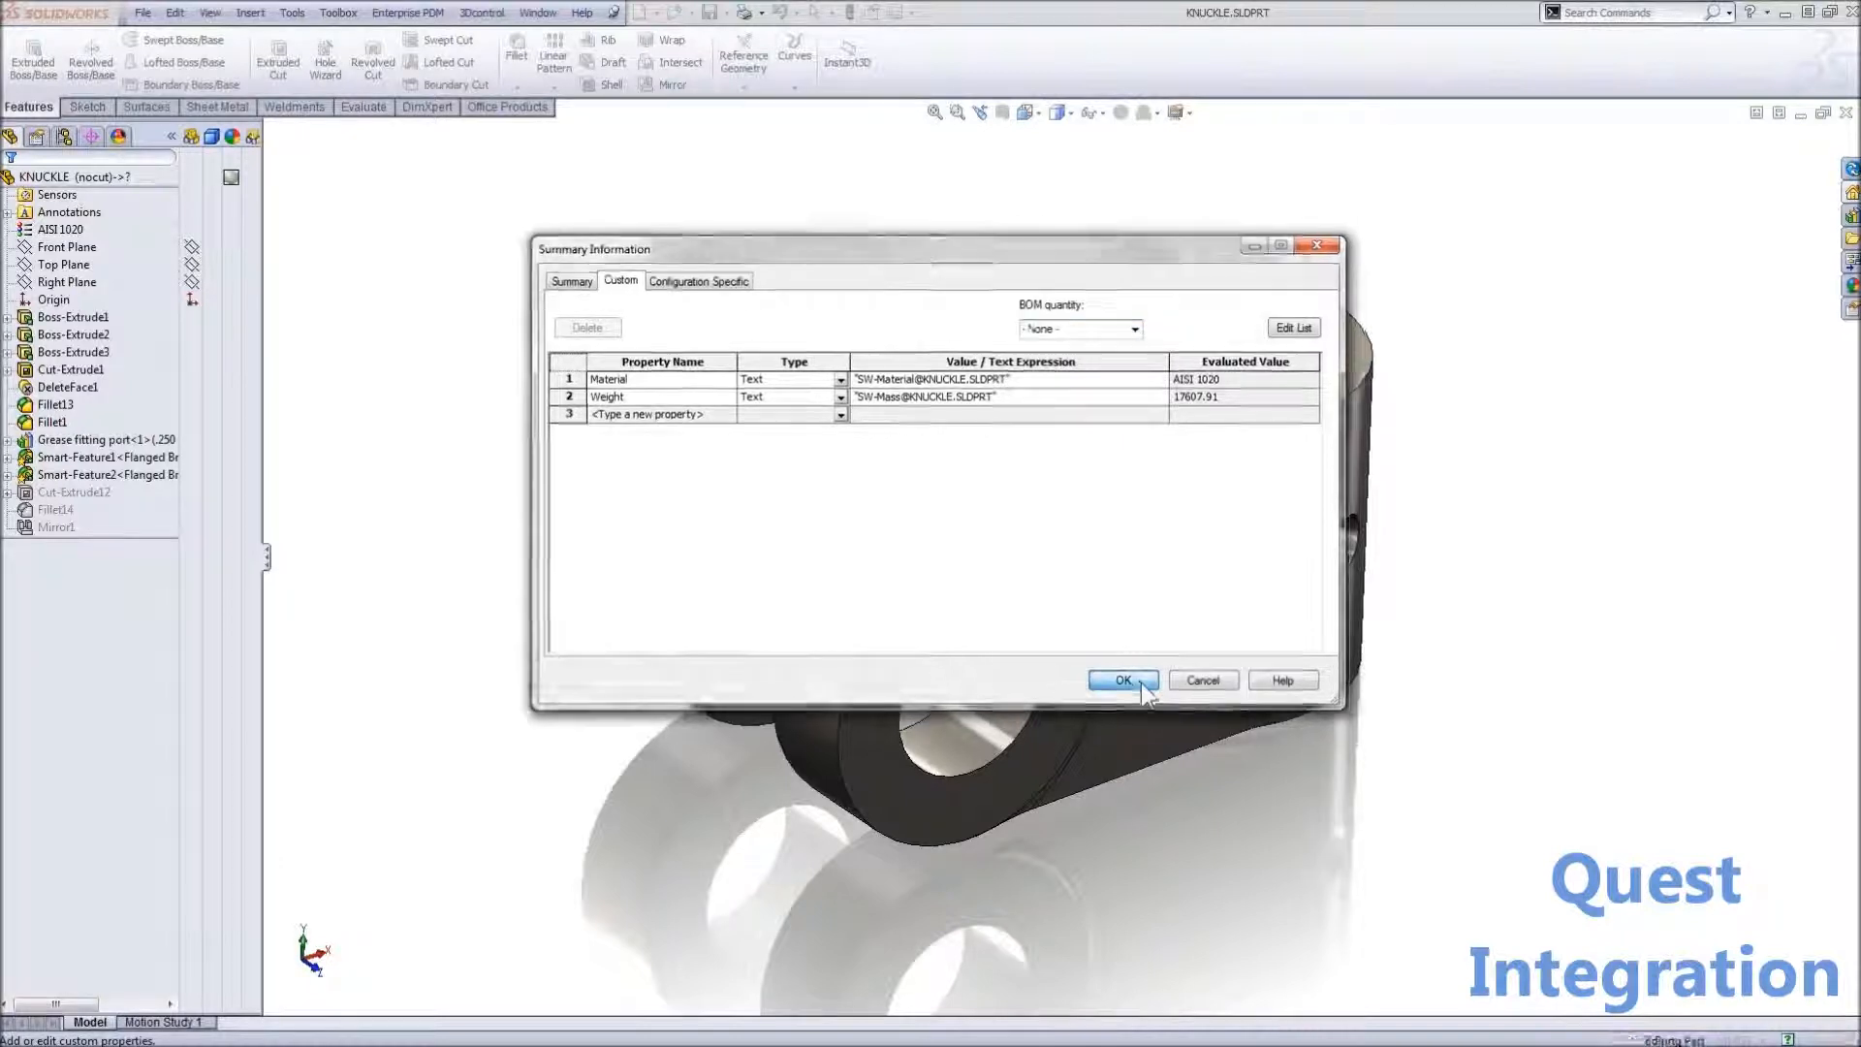
left_click(1120, 680)
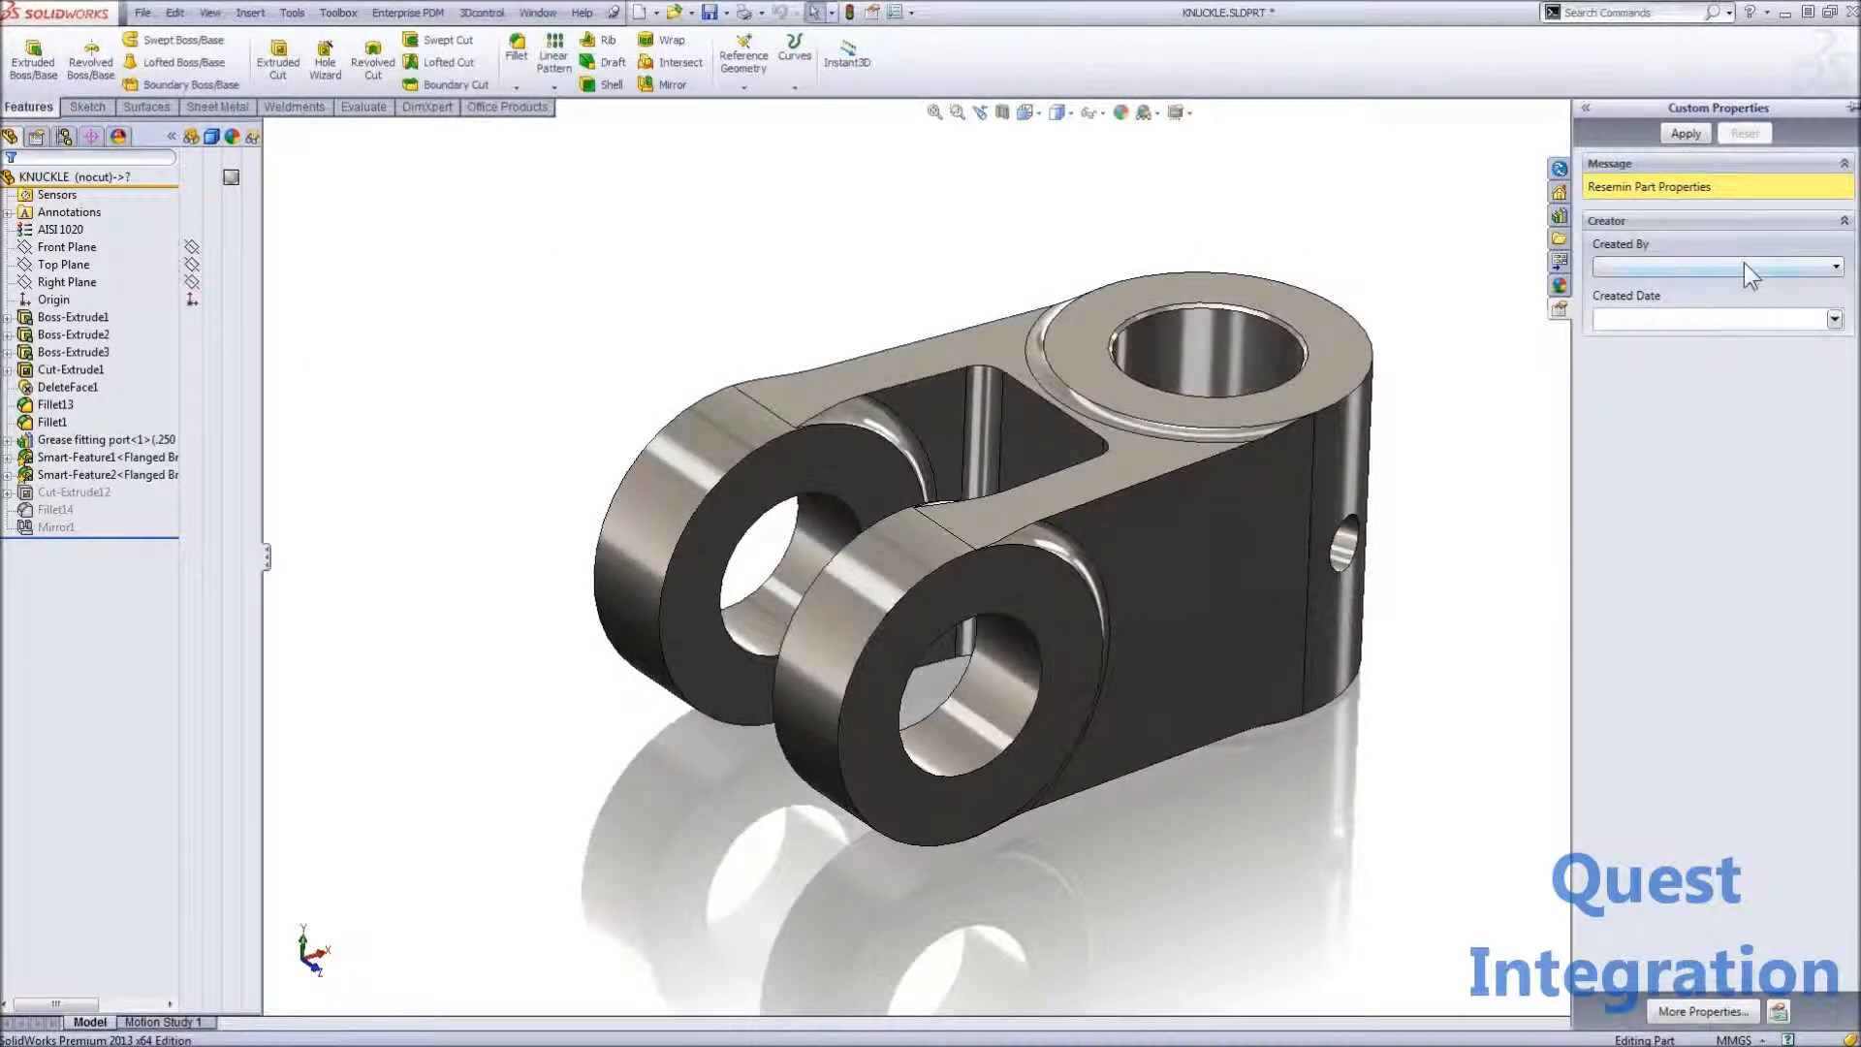
left_click(1831, 319)
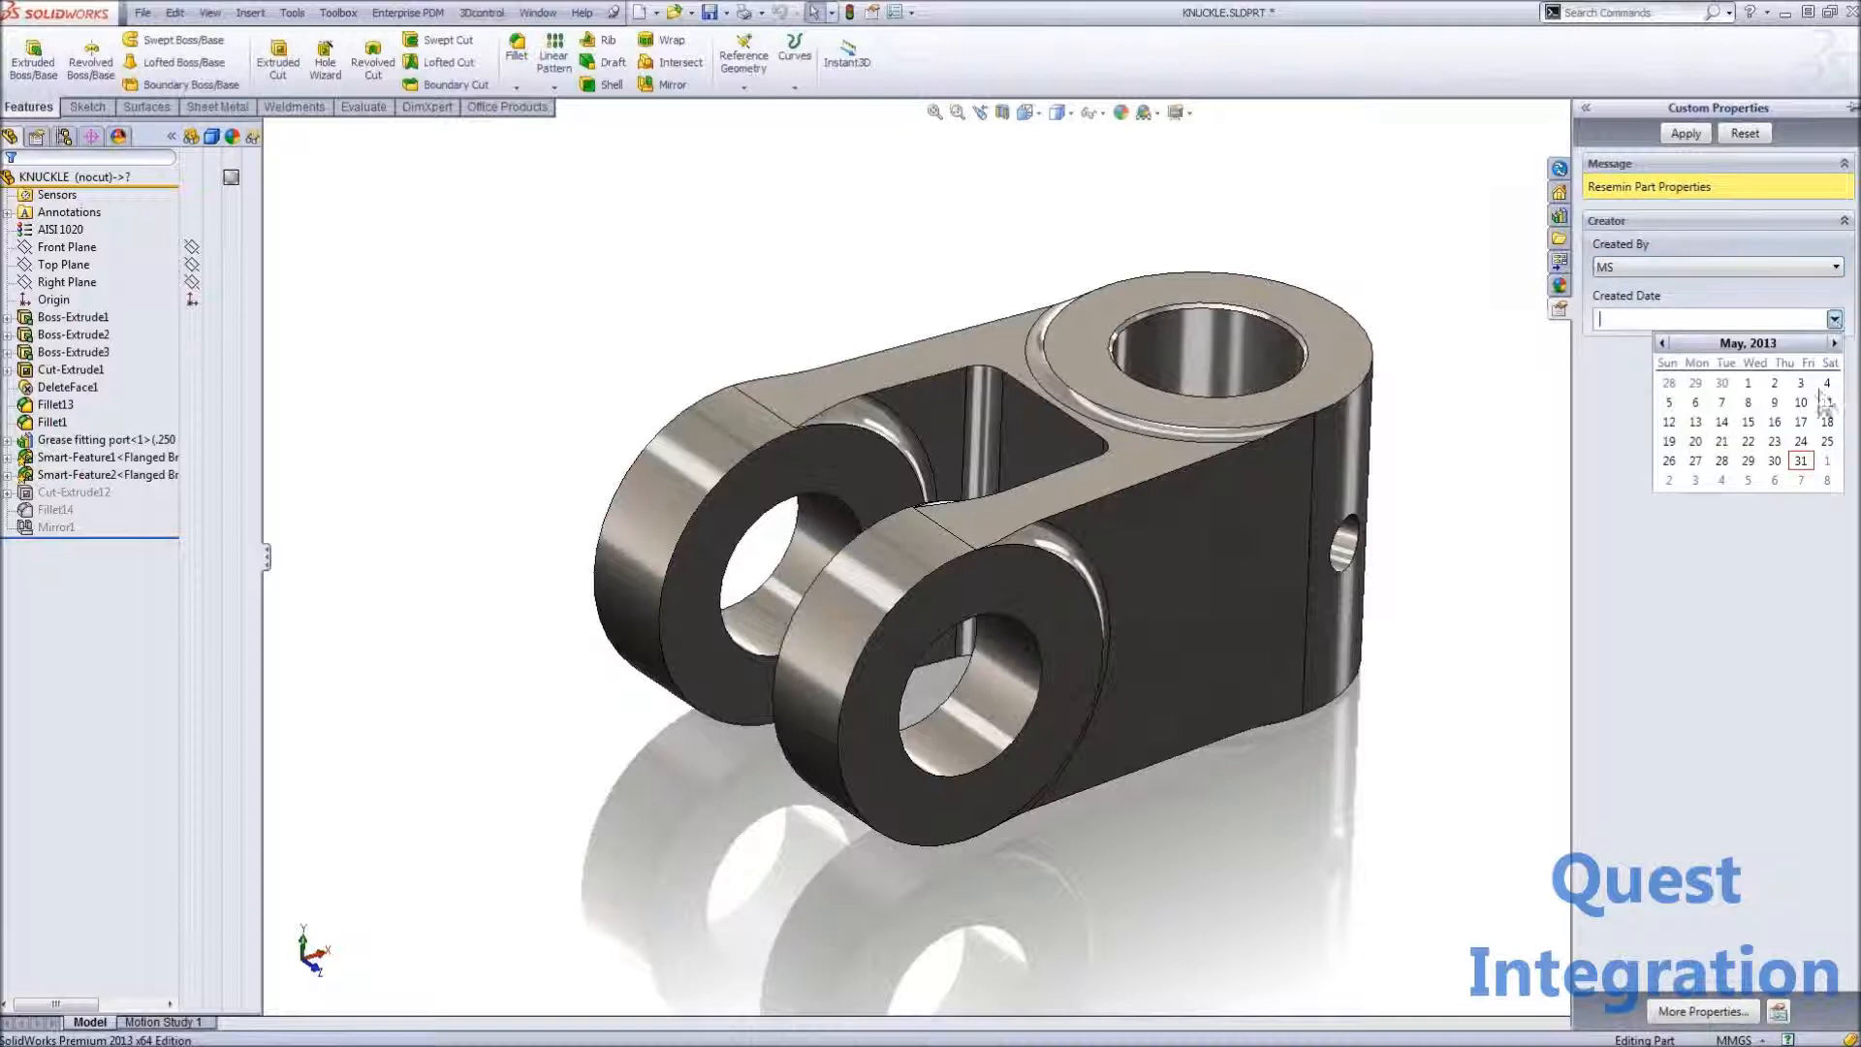
left_click(1801, 461)
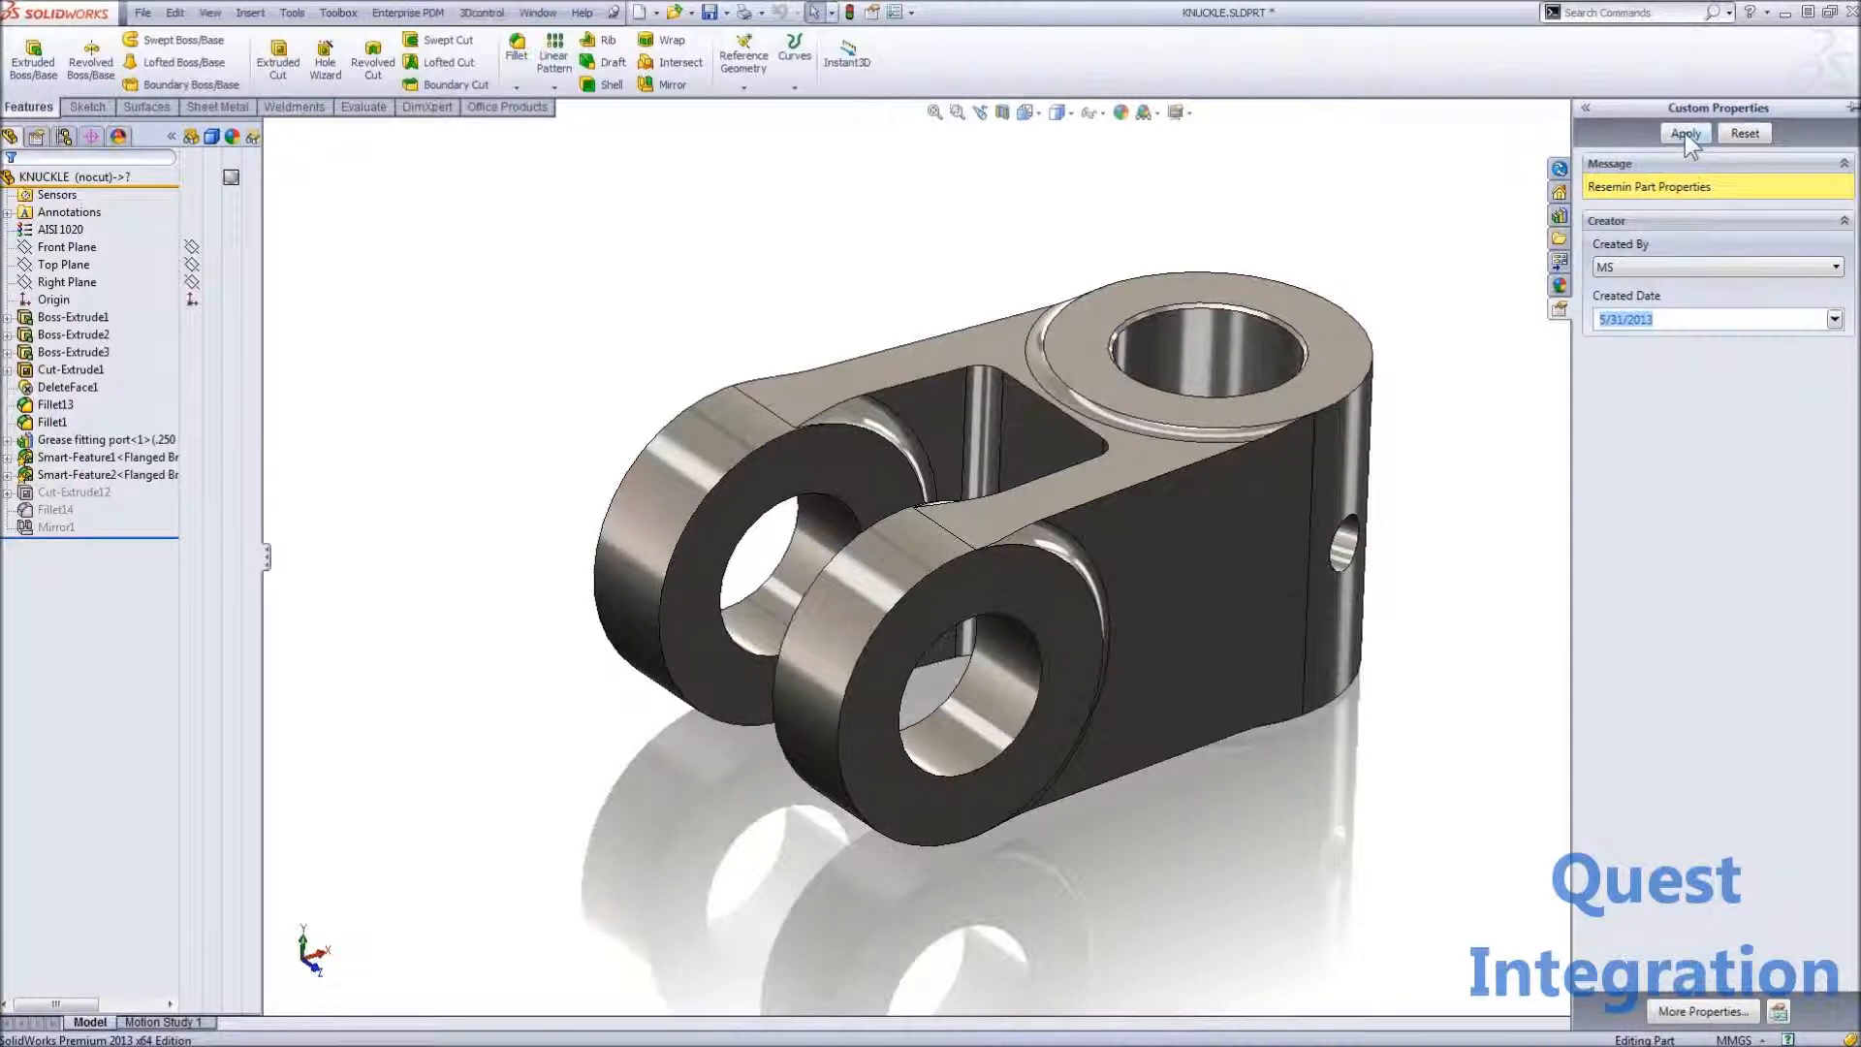
left_click(1682, 133)
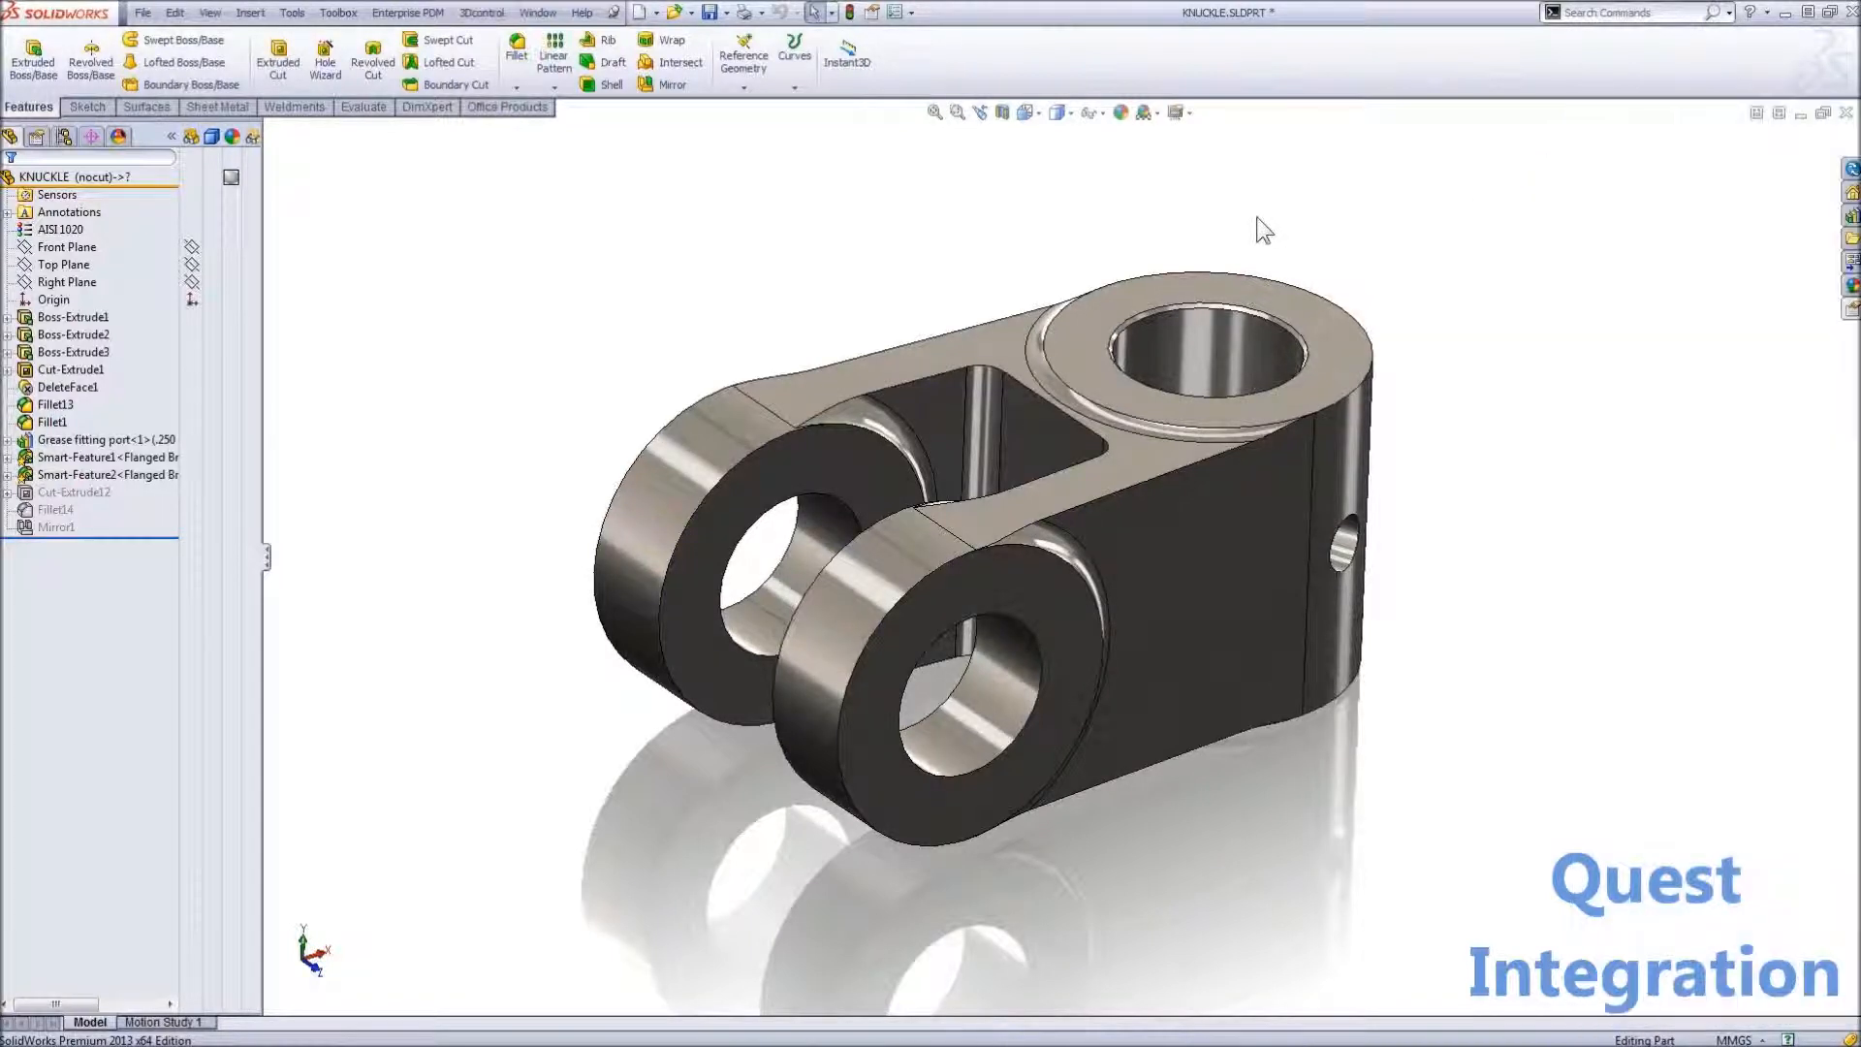
Confirm the part's Author MS and Date 5/31/2013 in File Properties, then start a new document.
left_click(142, 11)
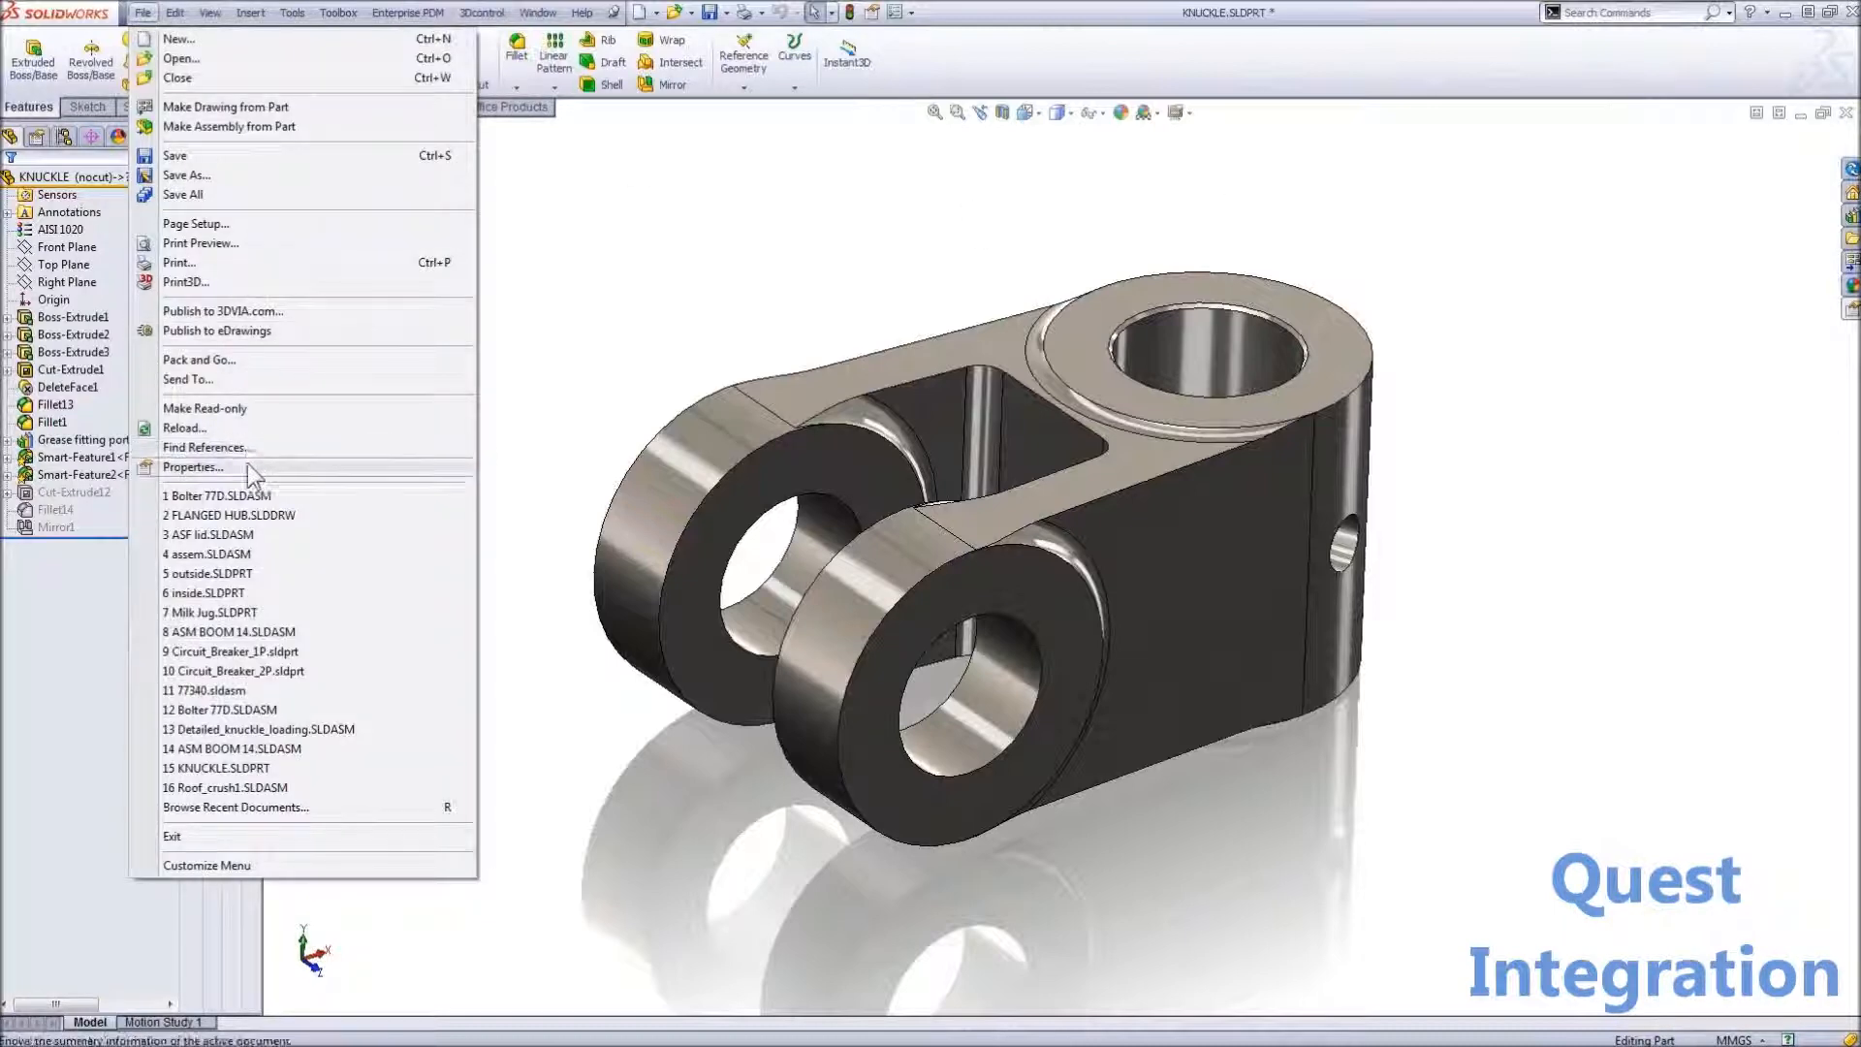
left_click(194, 466)
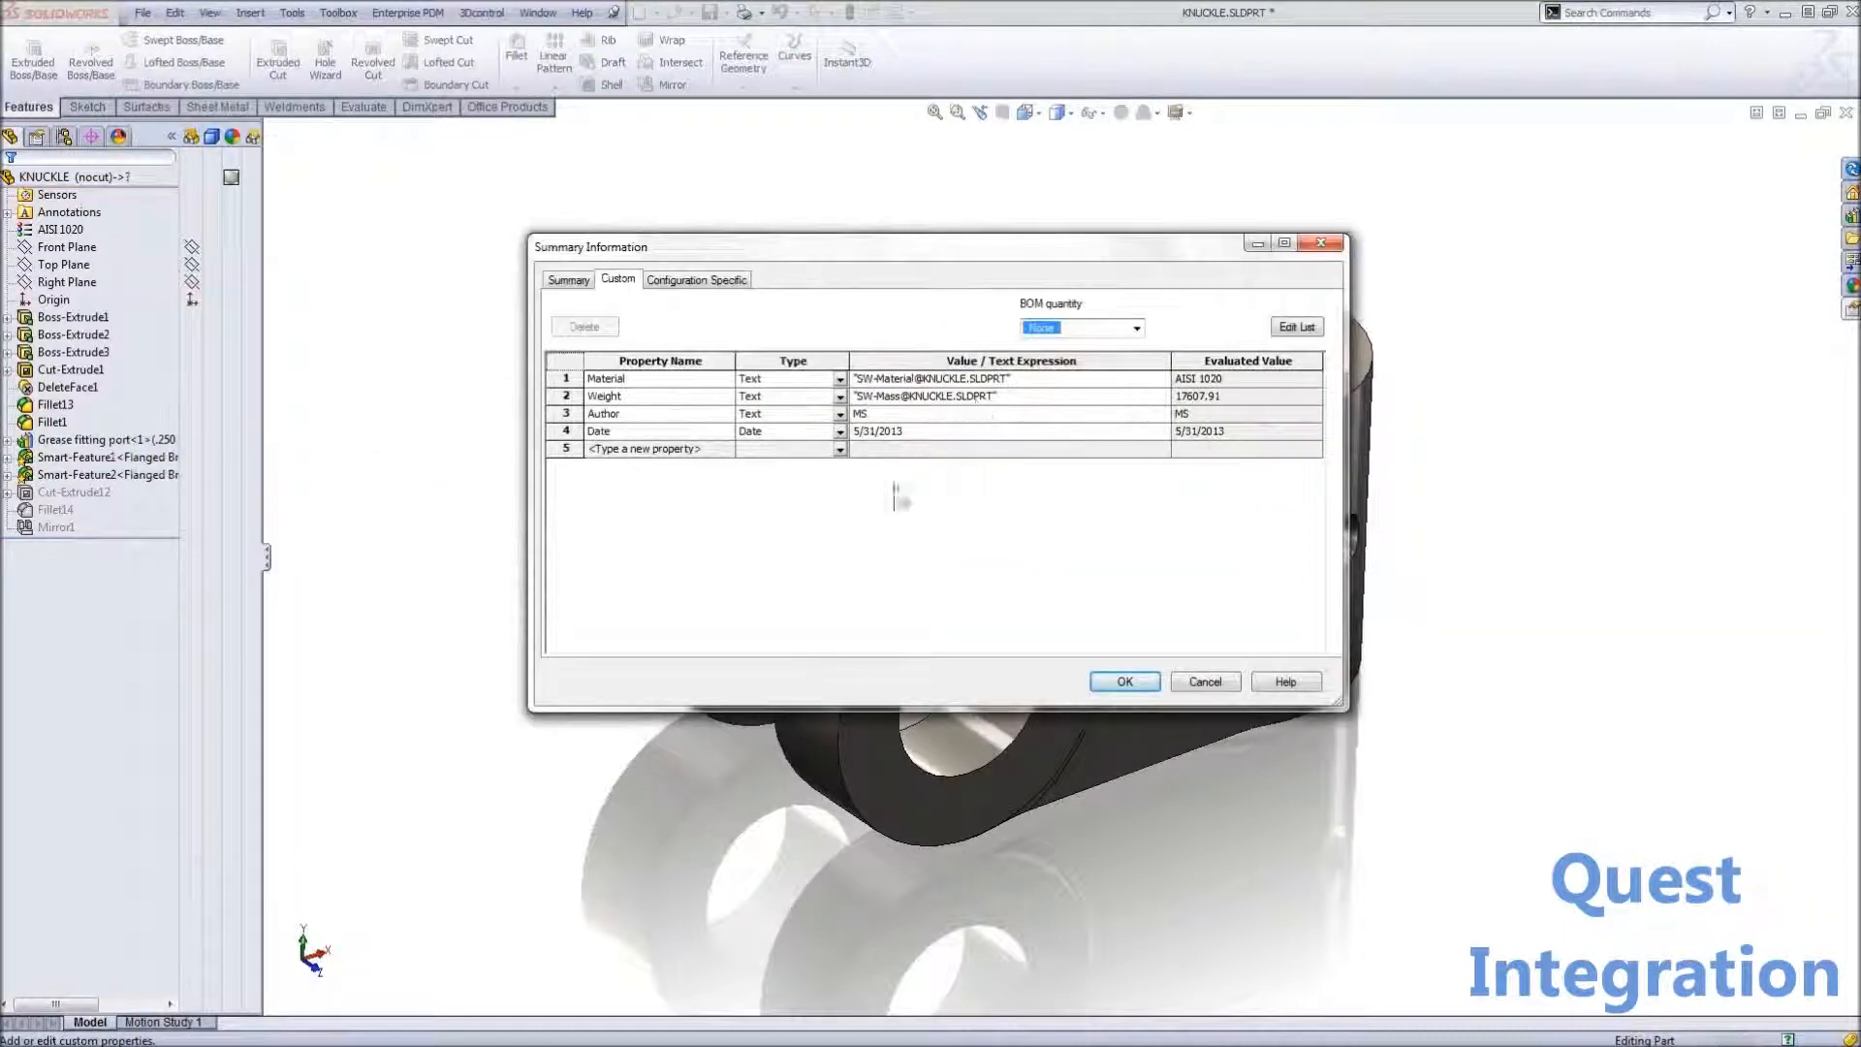
left_click(1122, 681)
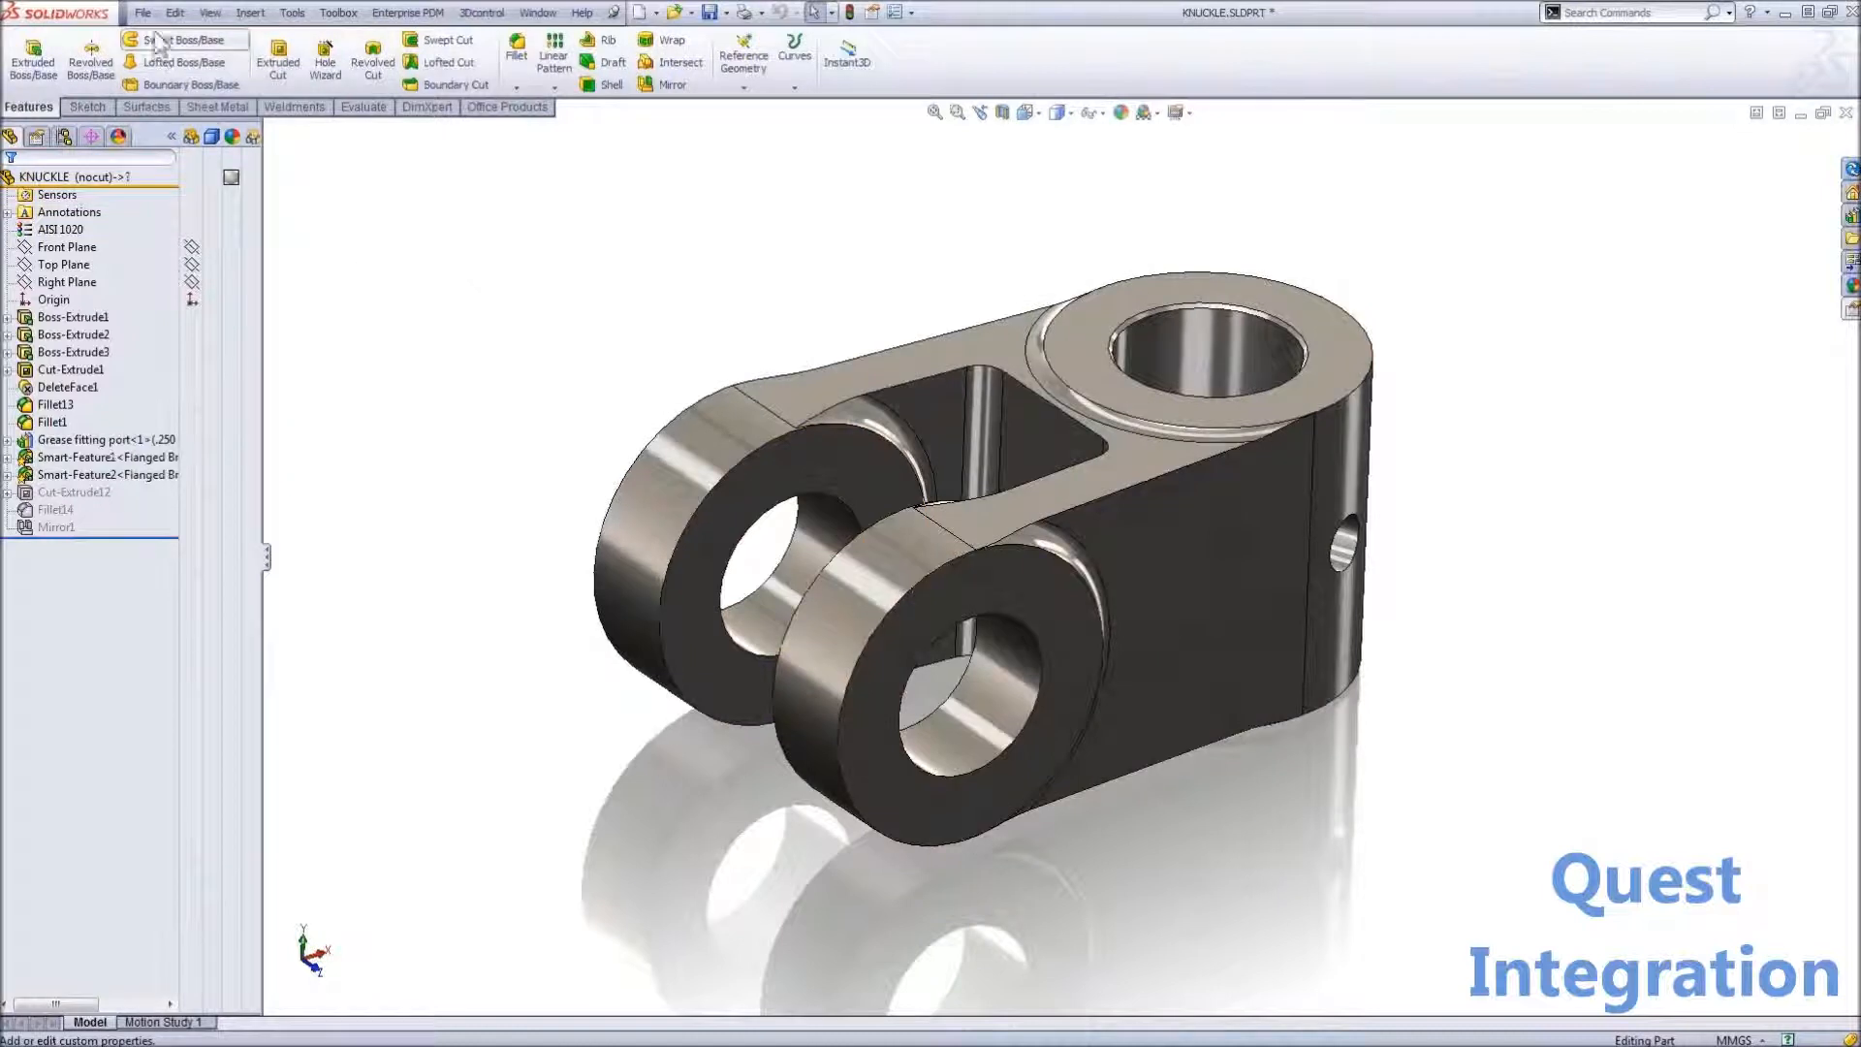
left_click(142, 12)
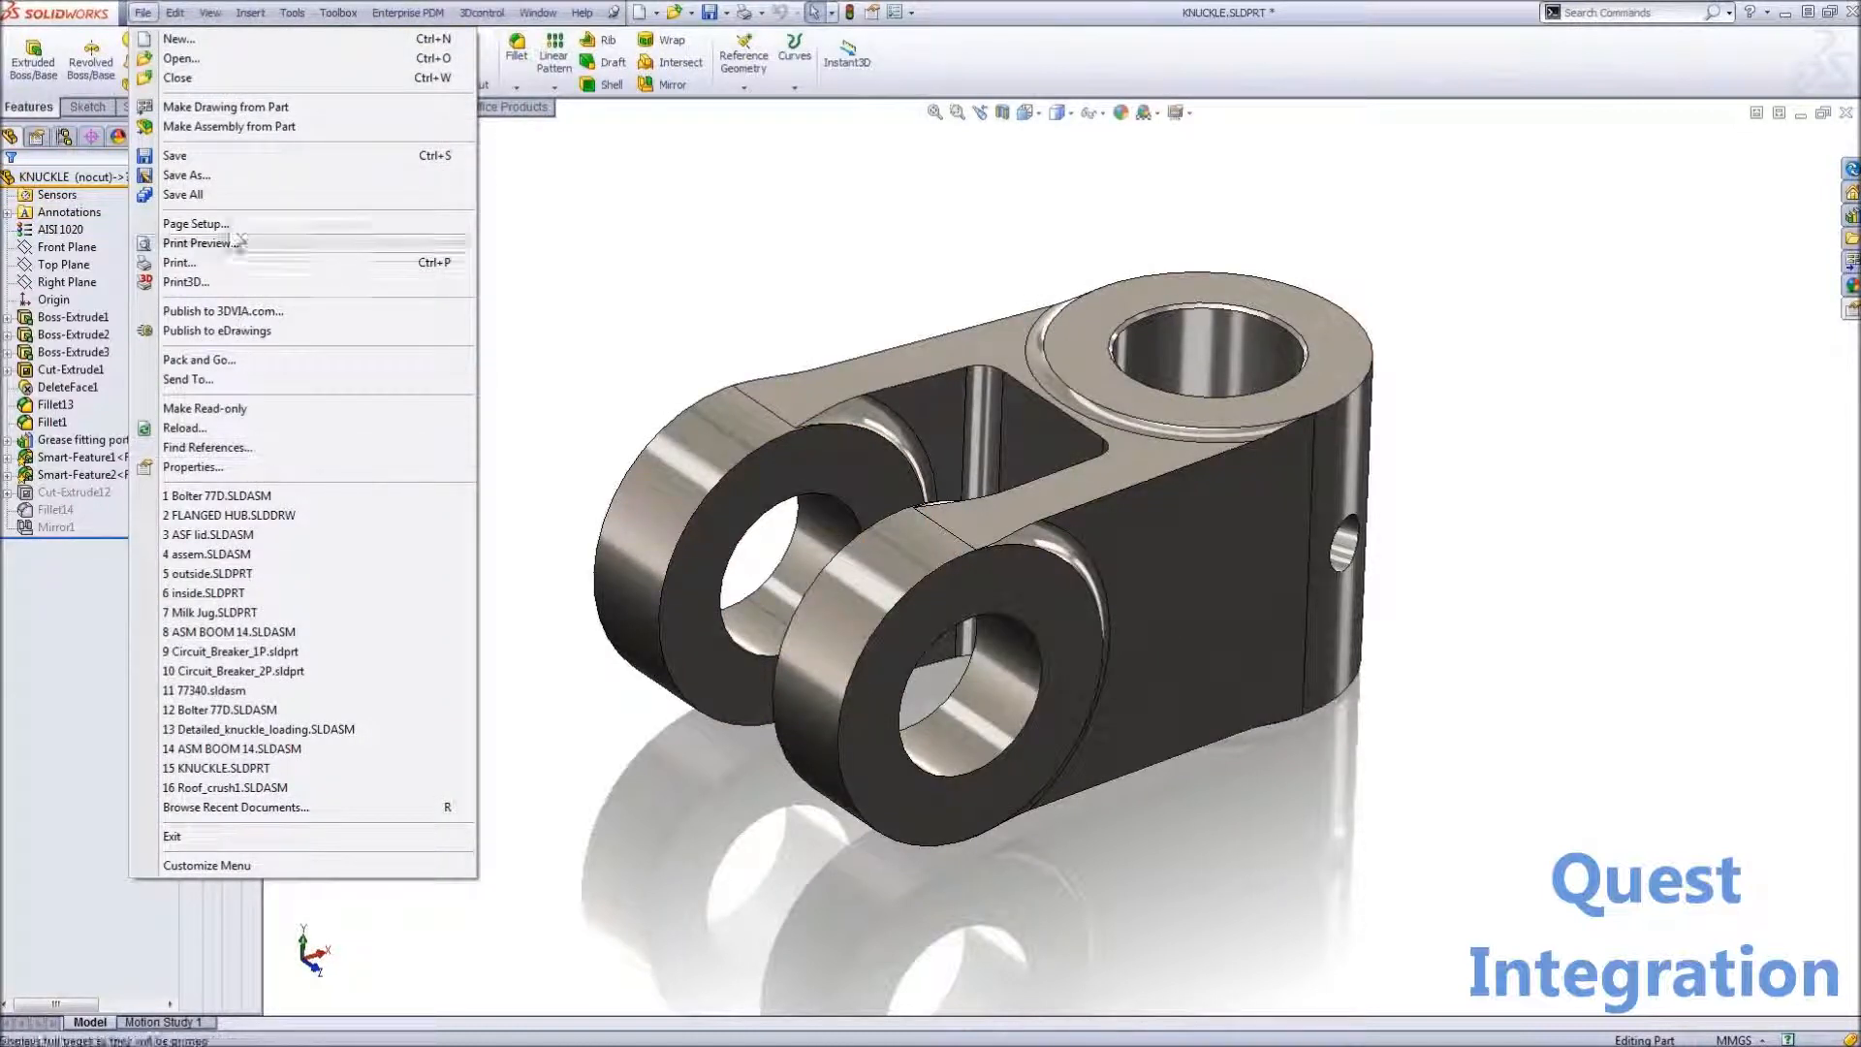
left_click(178, 39)
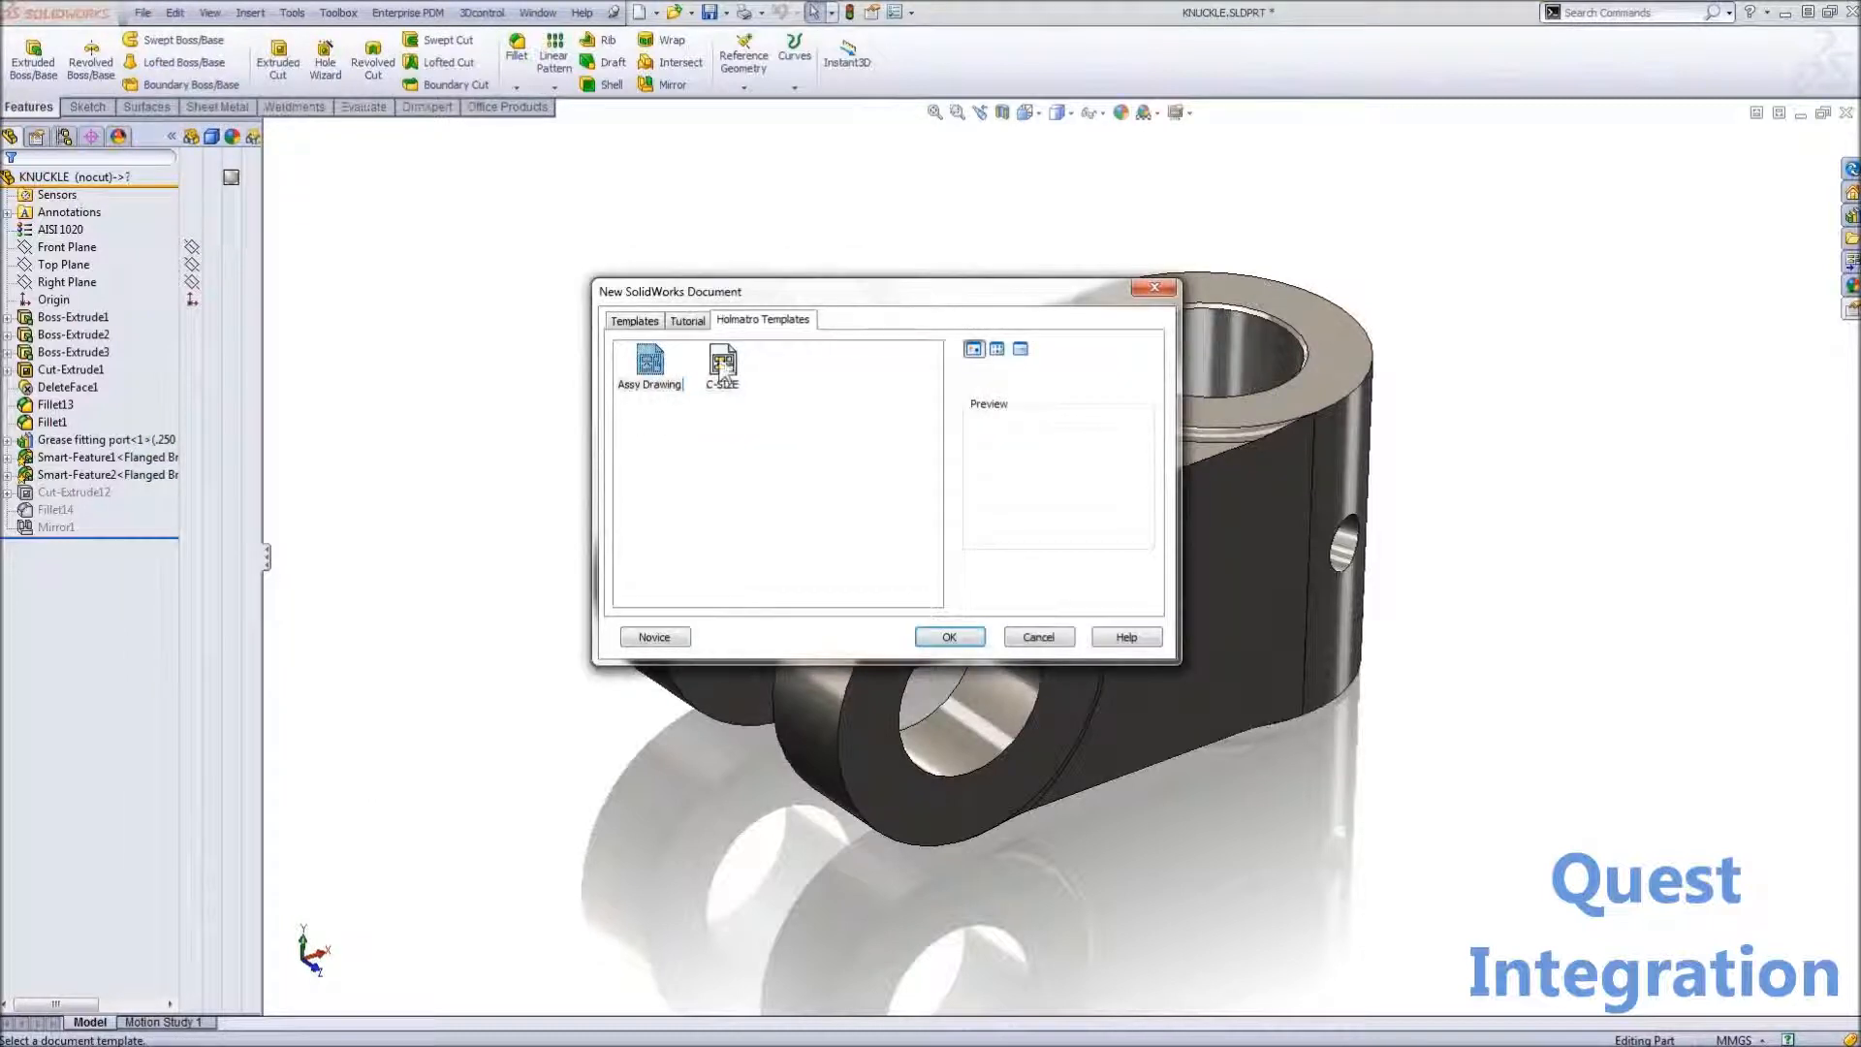
Create the C-SIZE KNUCKLE drawing and apply Checker MH with checked date 5/31/2013.
left_click(948, 636)
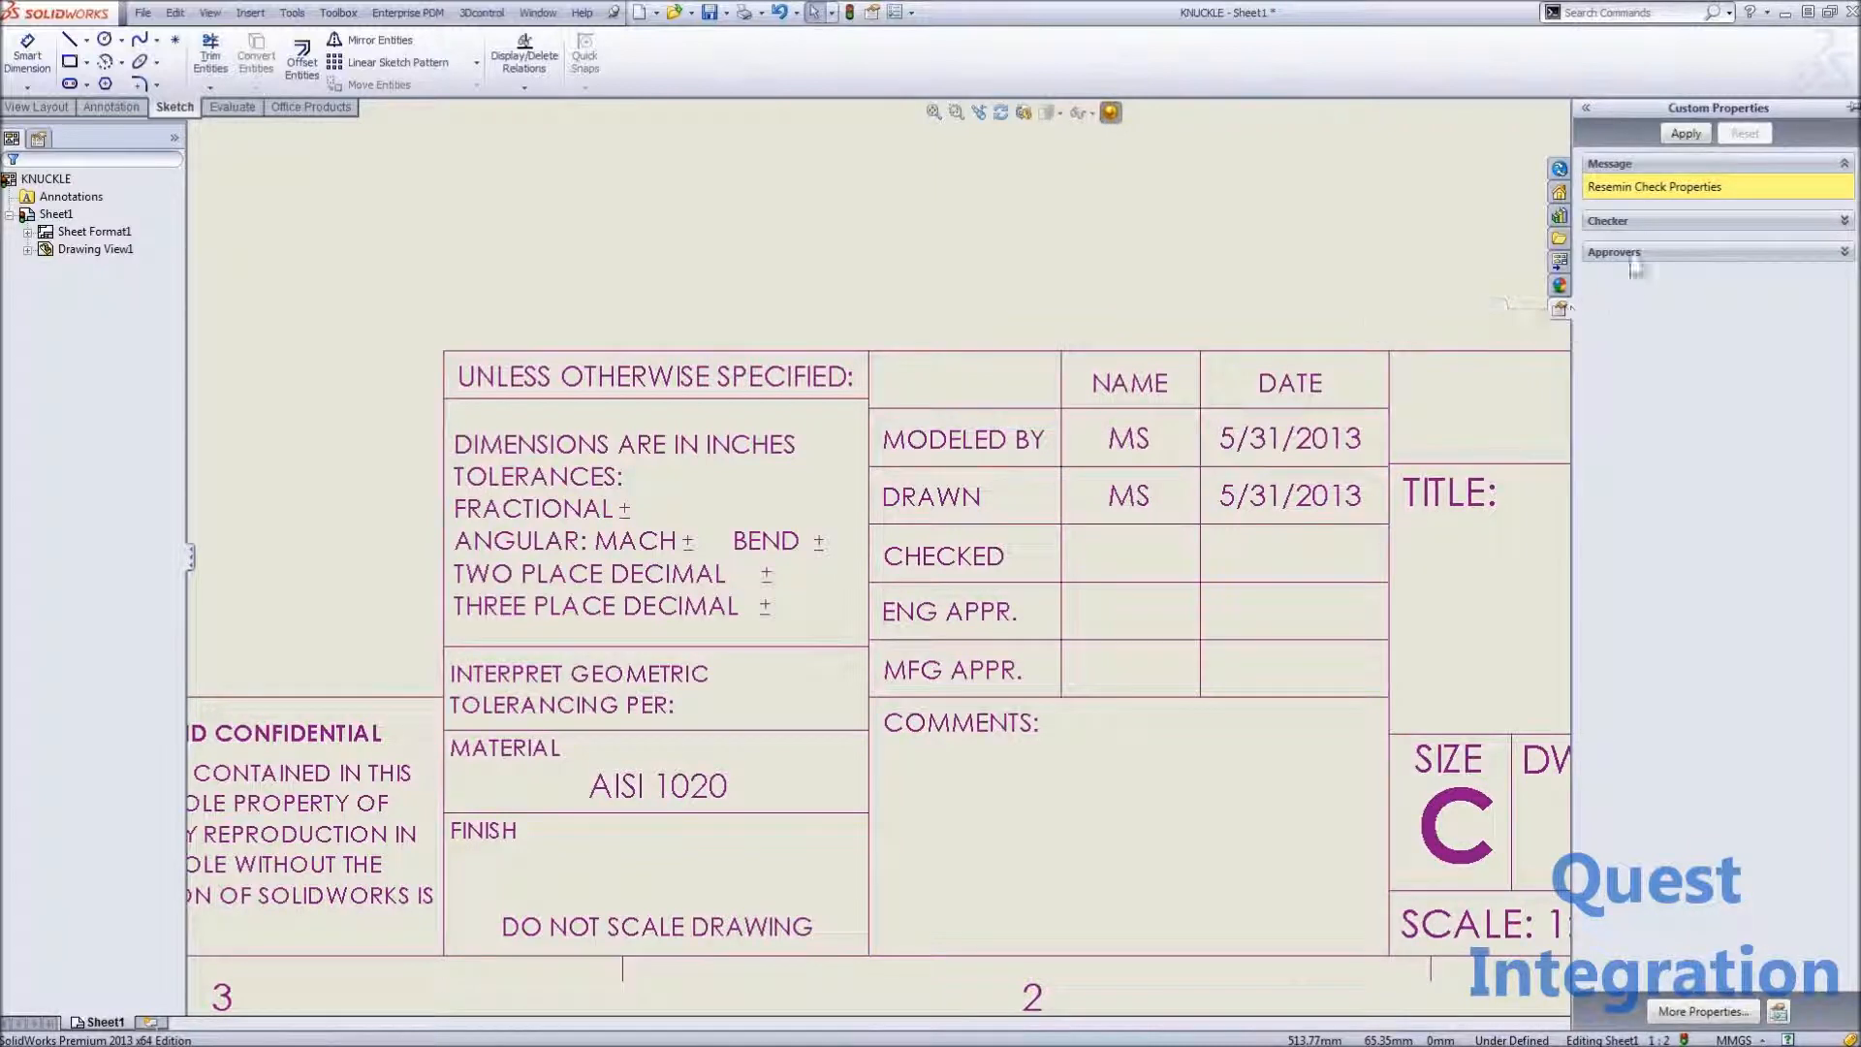
left_click(1844, 221)
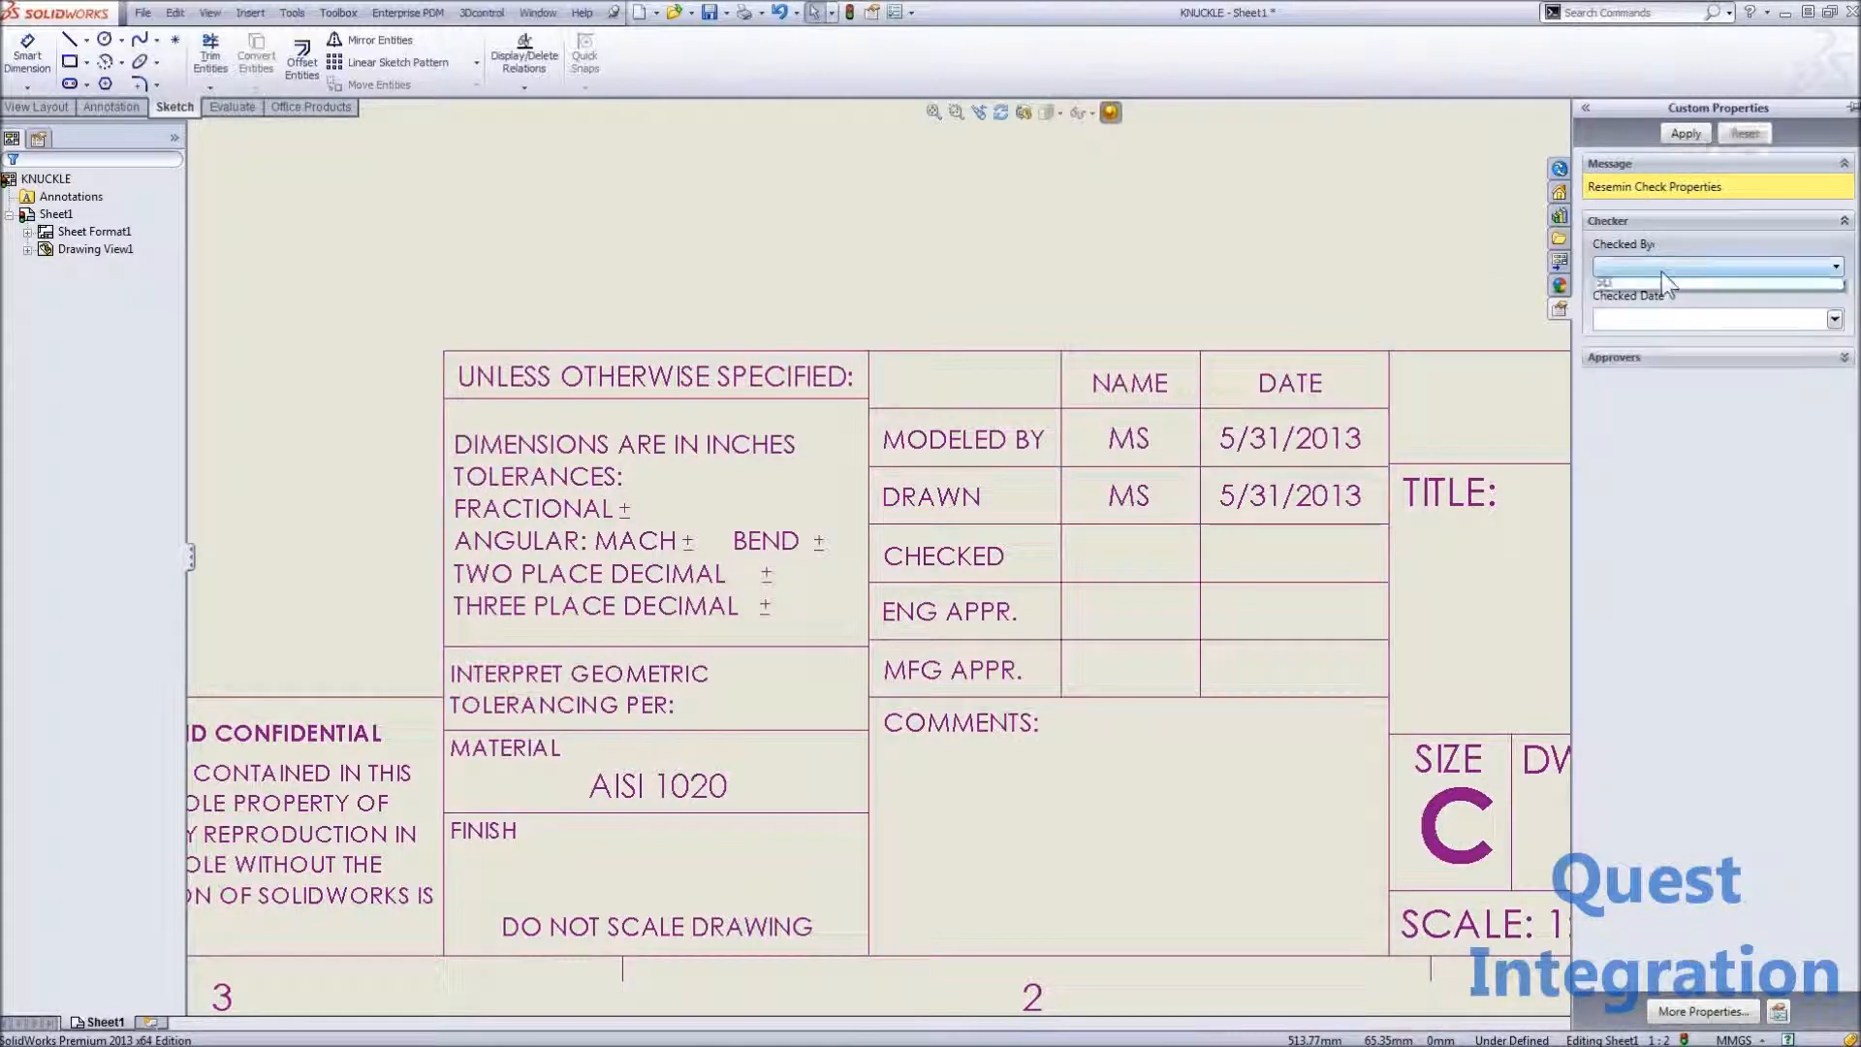
left_click(1709, 267)
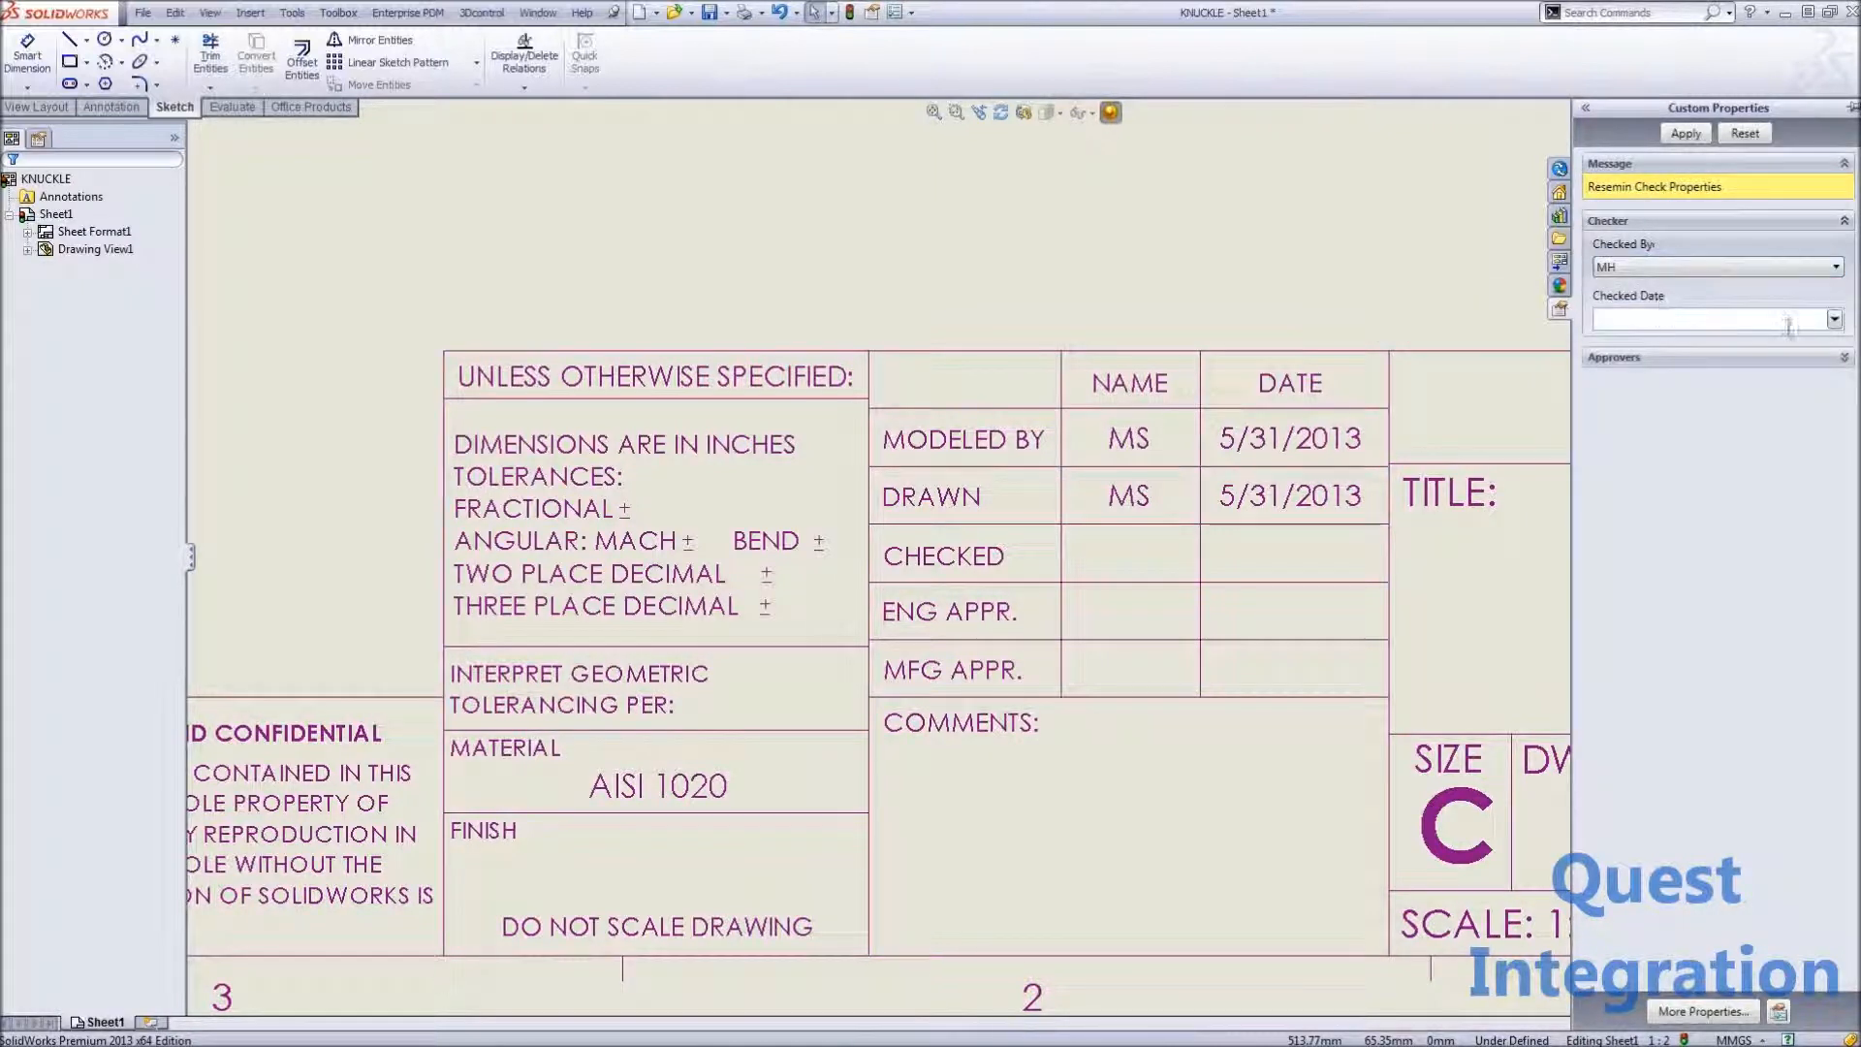
left_click(1833, 318)
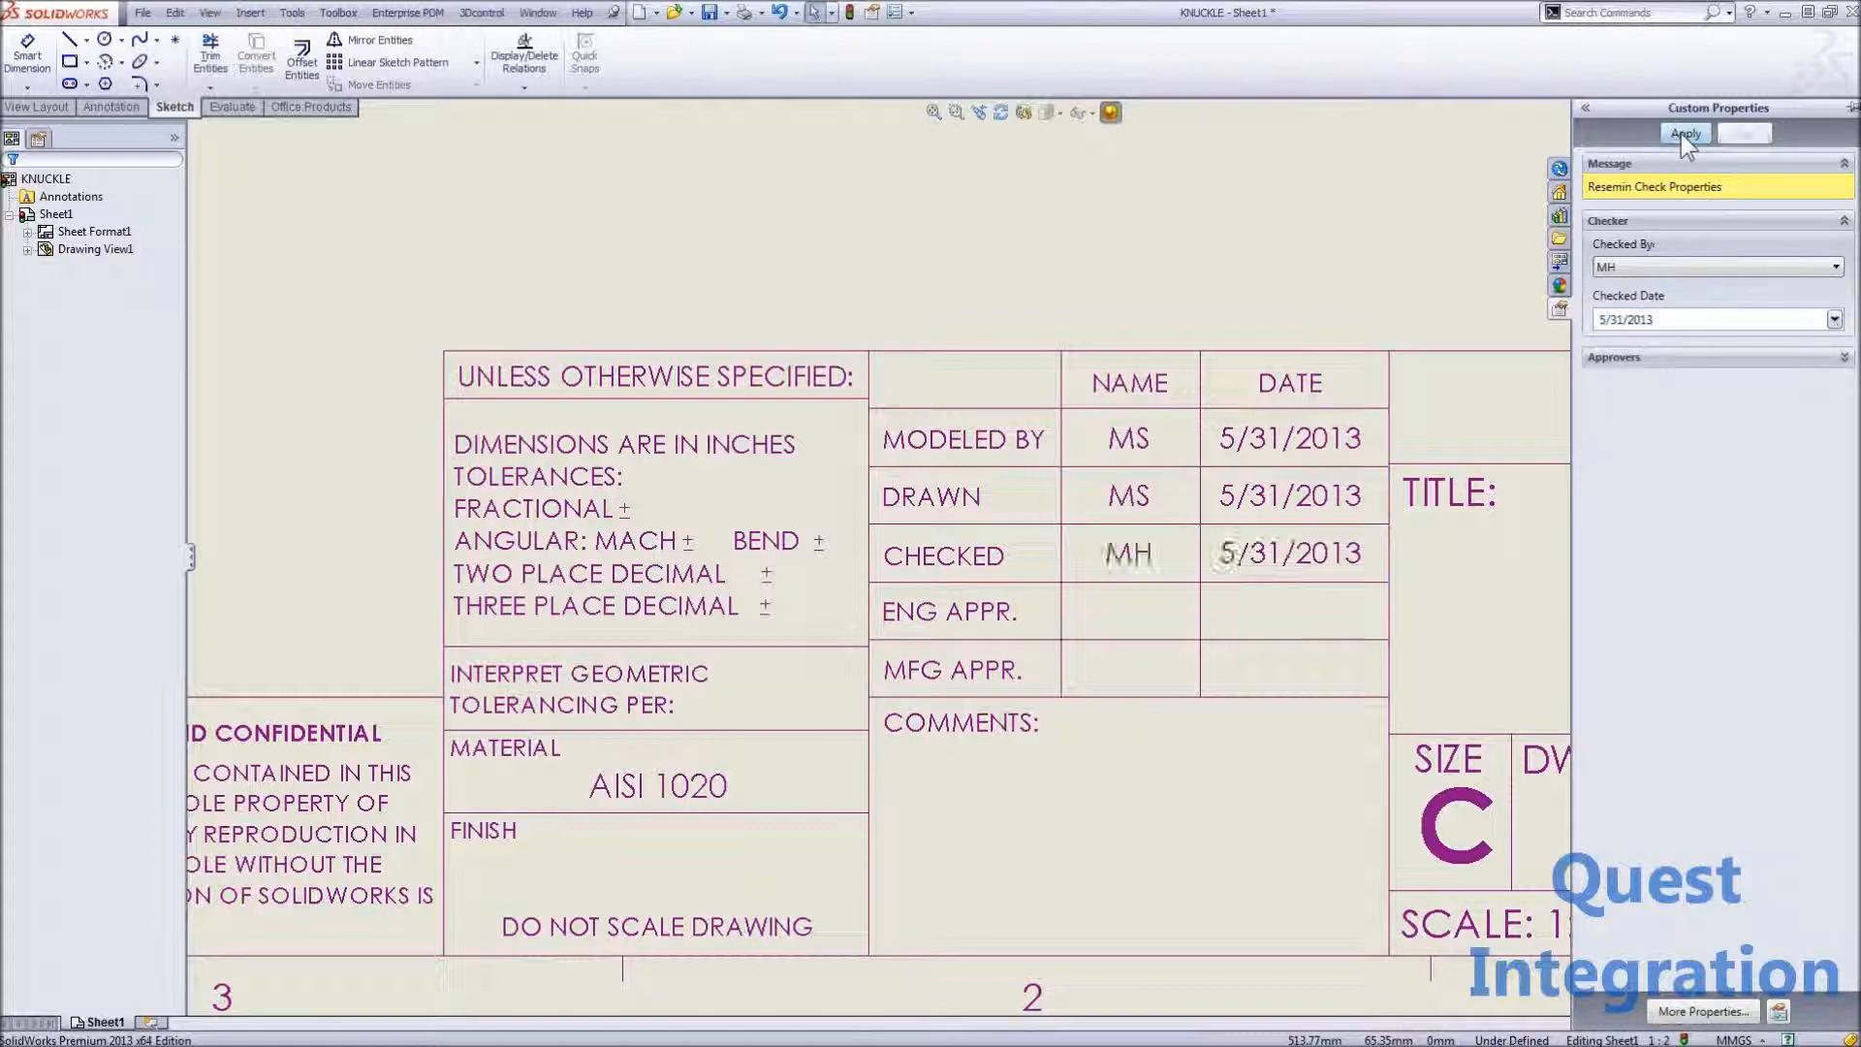
left_click(1684, 133)
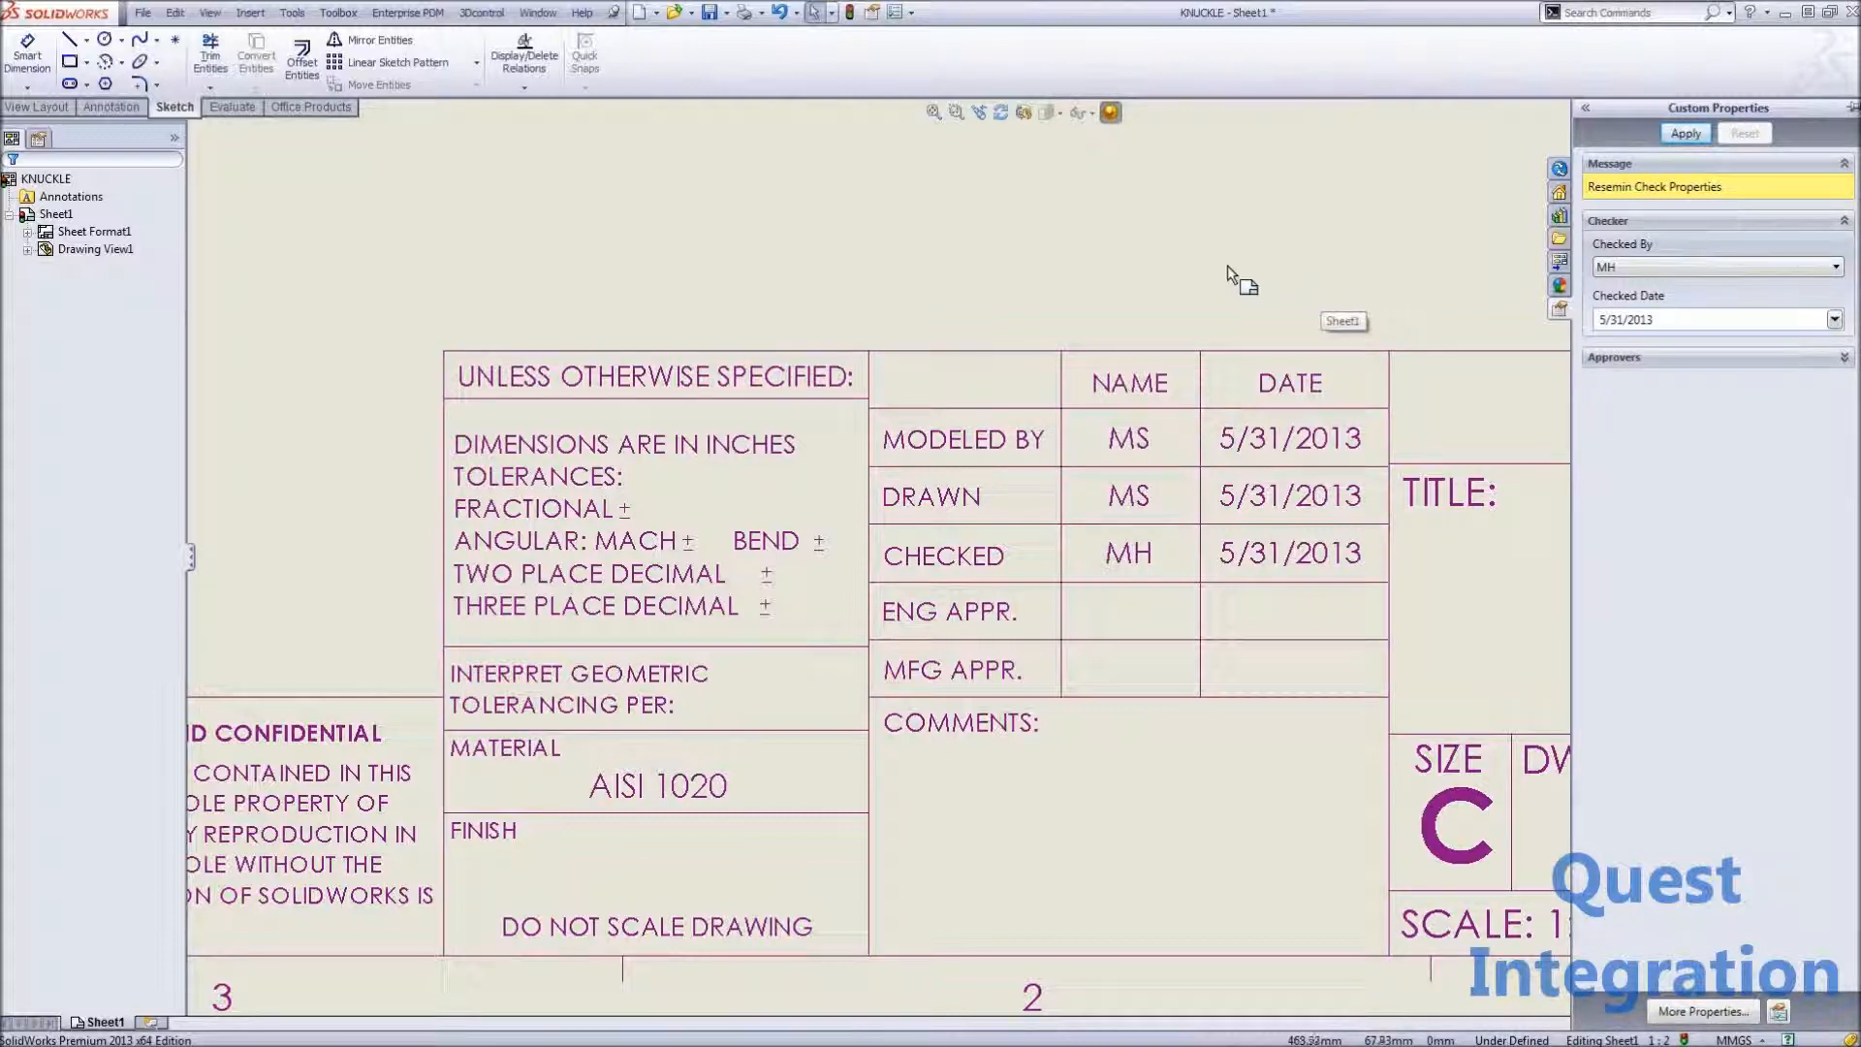
left_click(142, 12)
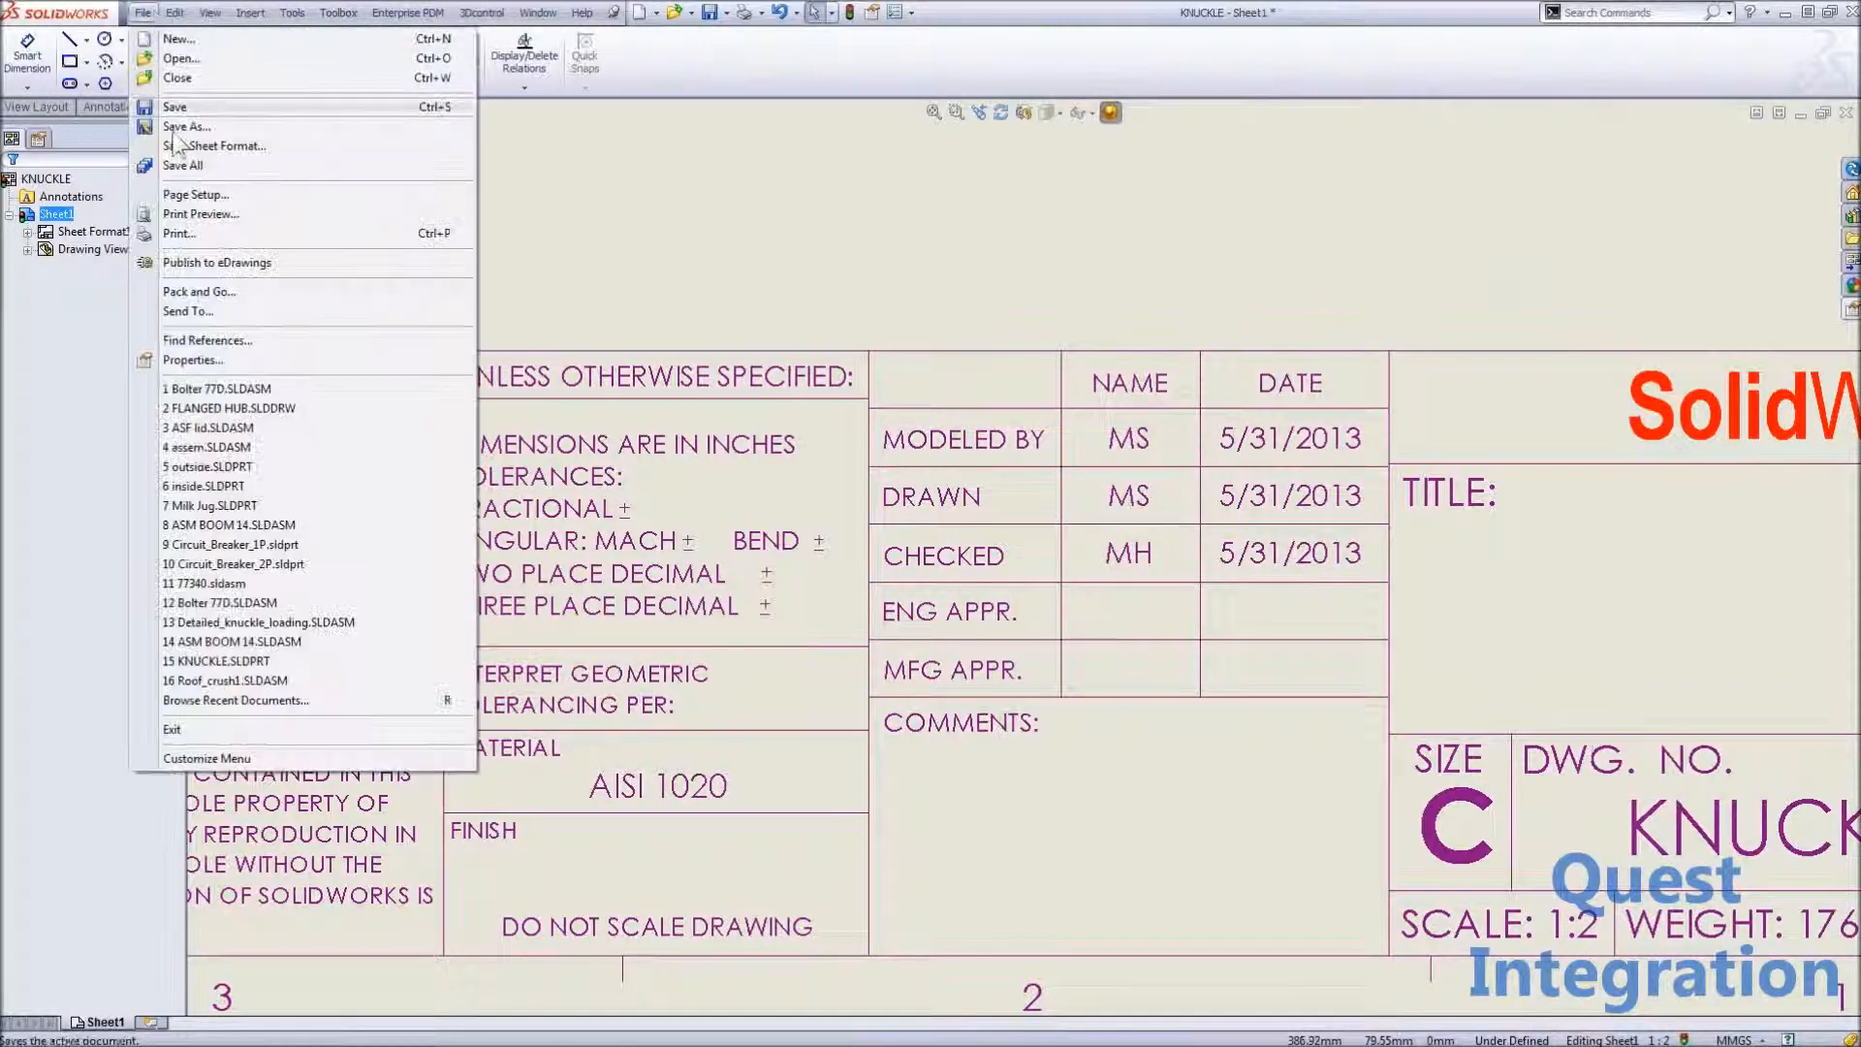
Review the drawing's Checked By MH and Checked Date 5/31/2013 in File Properties.
left_click(192, 360)
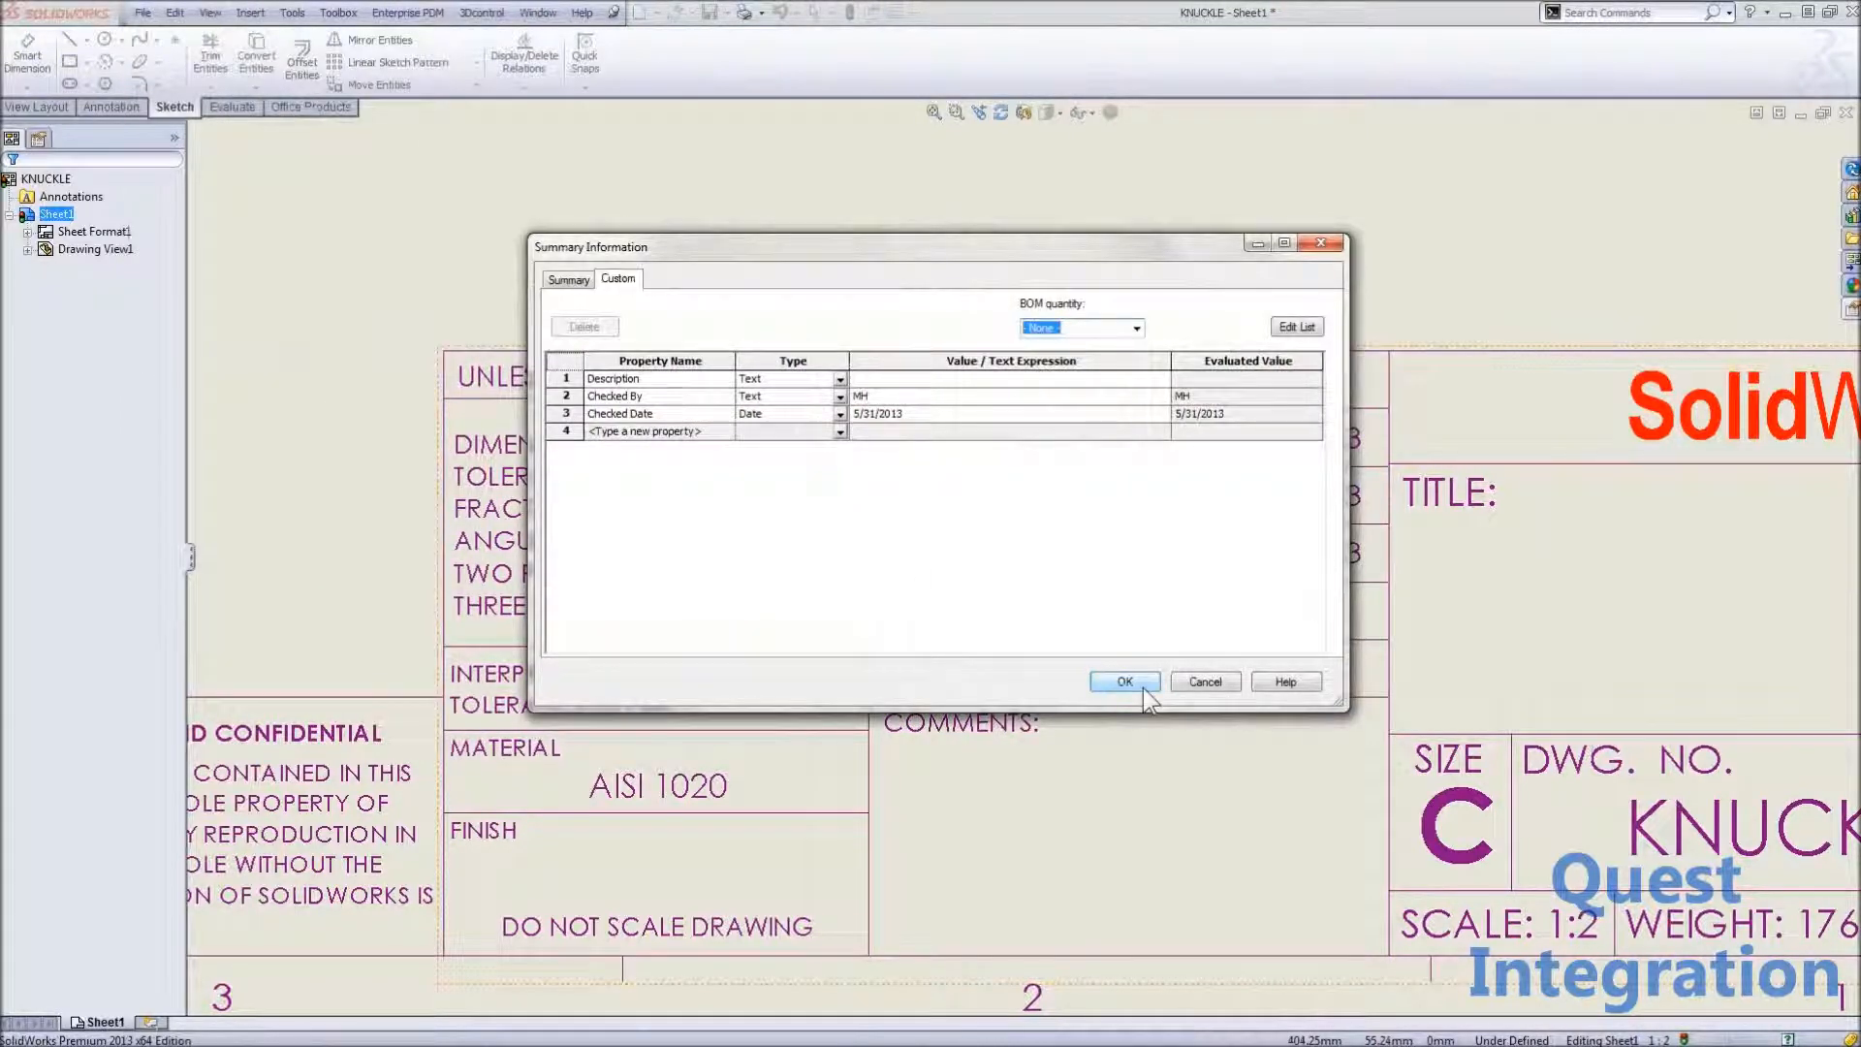
left_click(1124, 682)
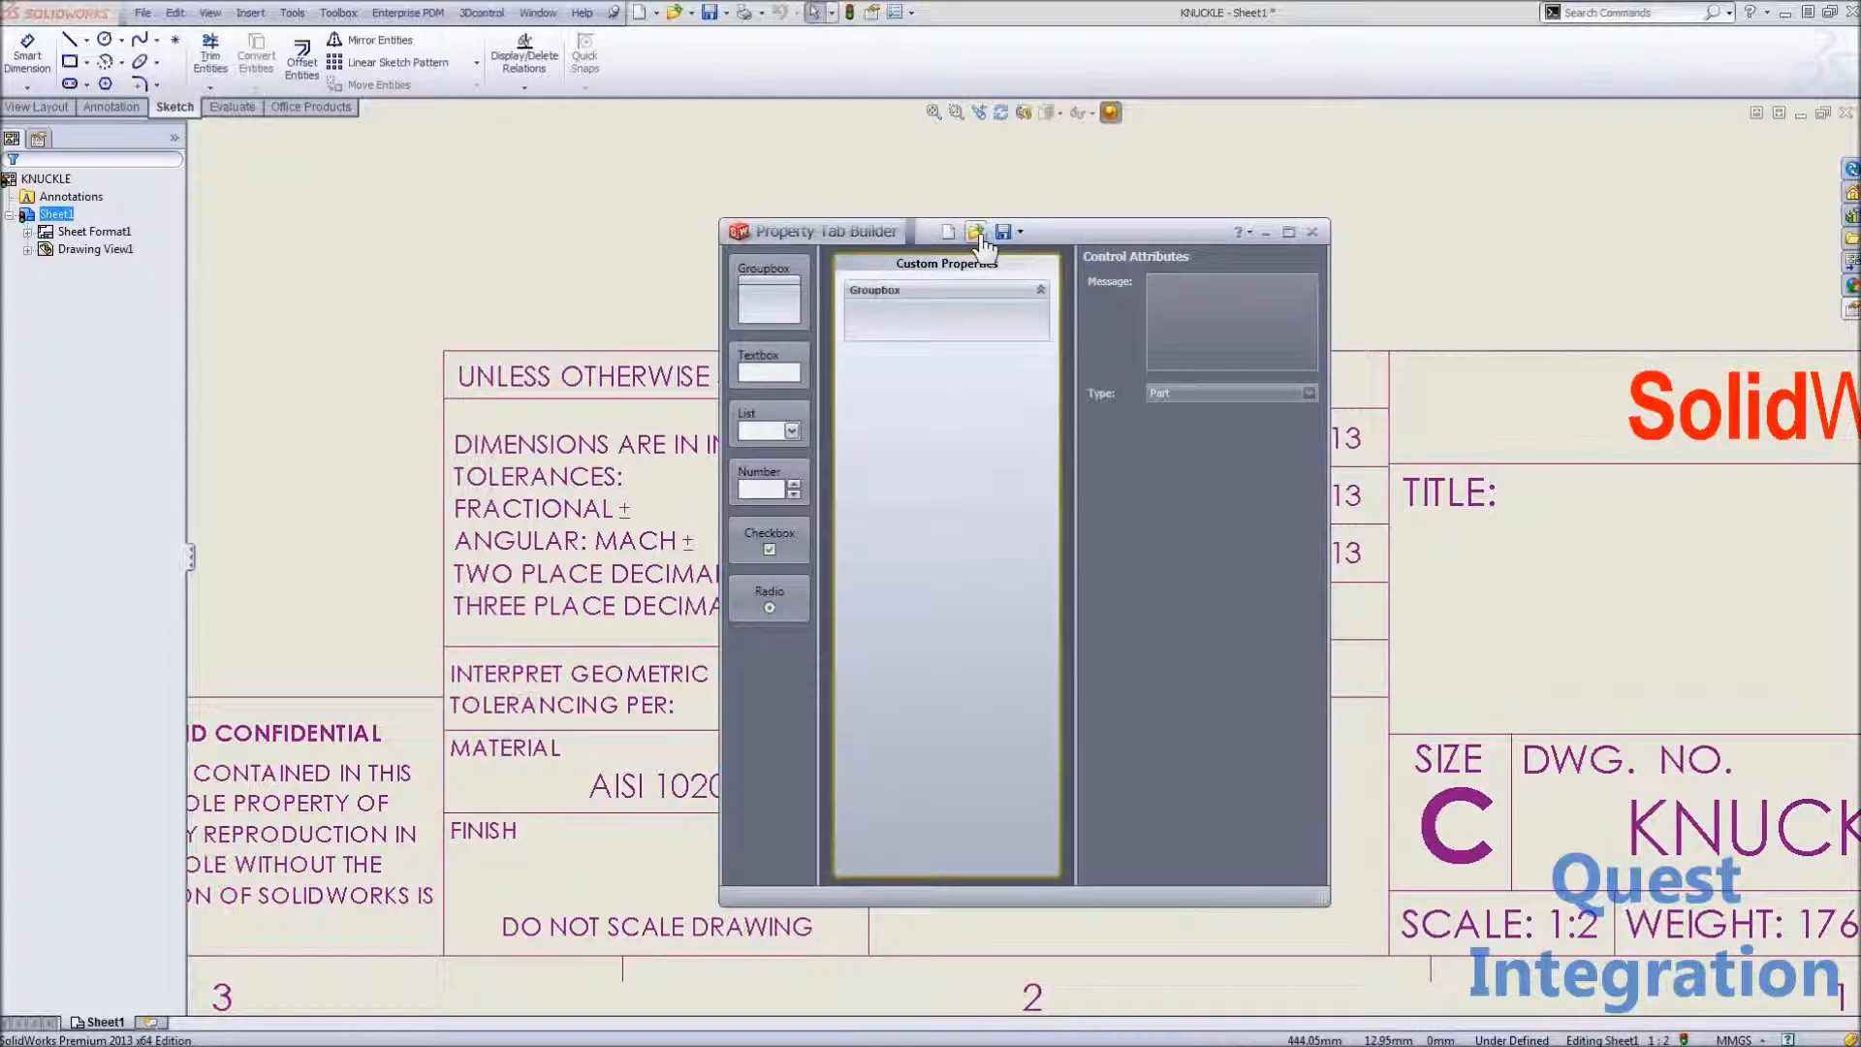
Load the Resemin Part Properties template, inspect Created By/Date, and add checkbox and radio controls.
left_click(976, 231)
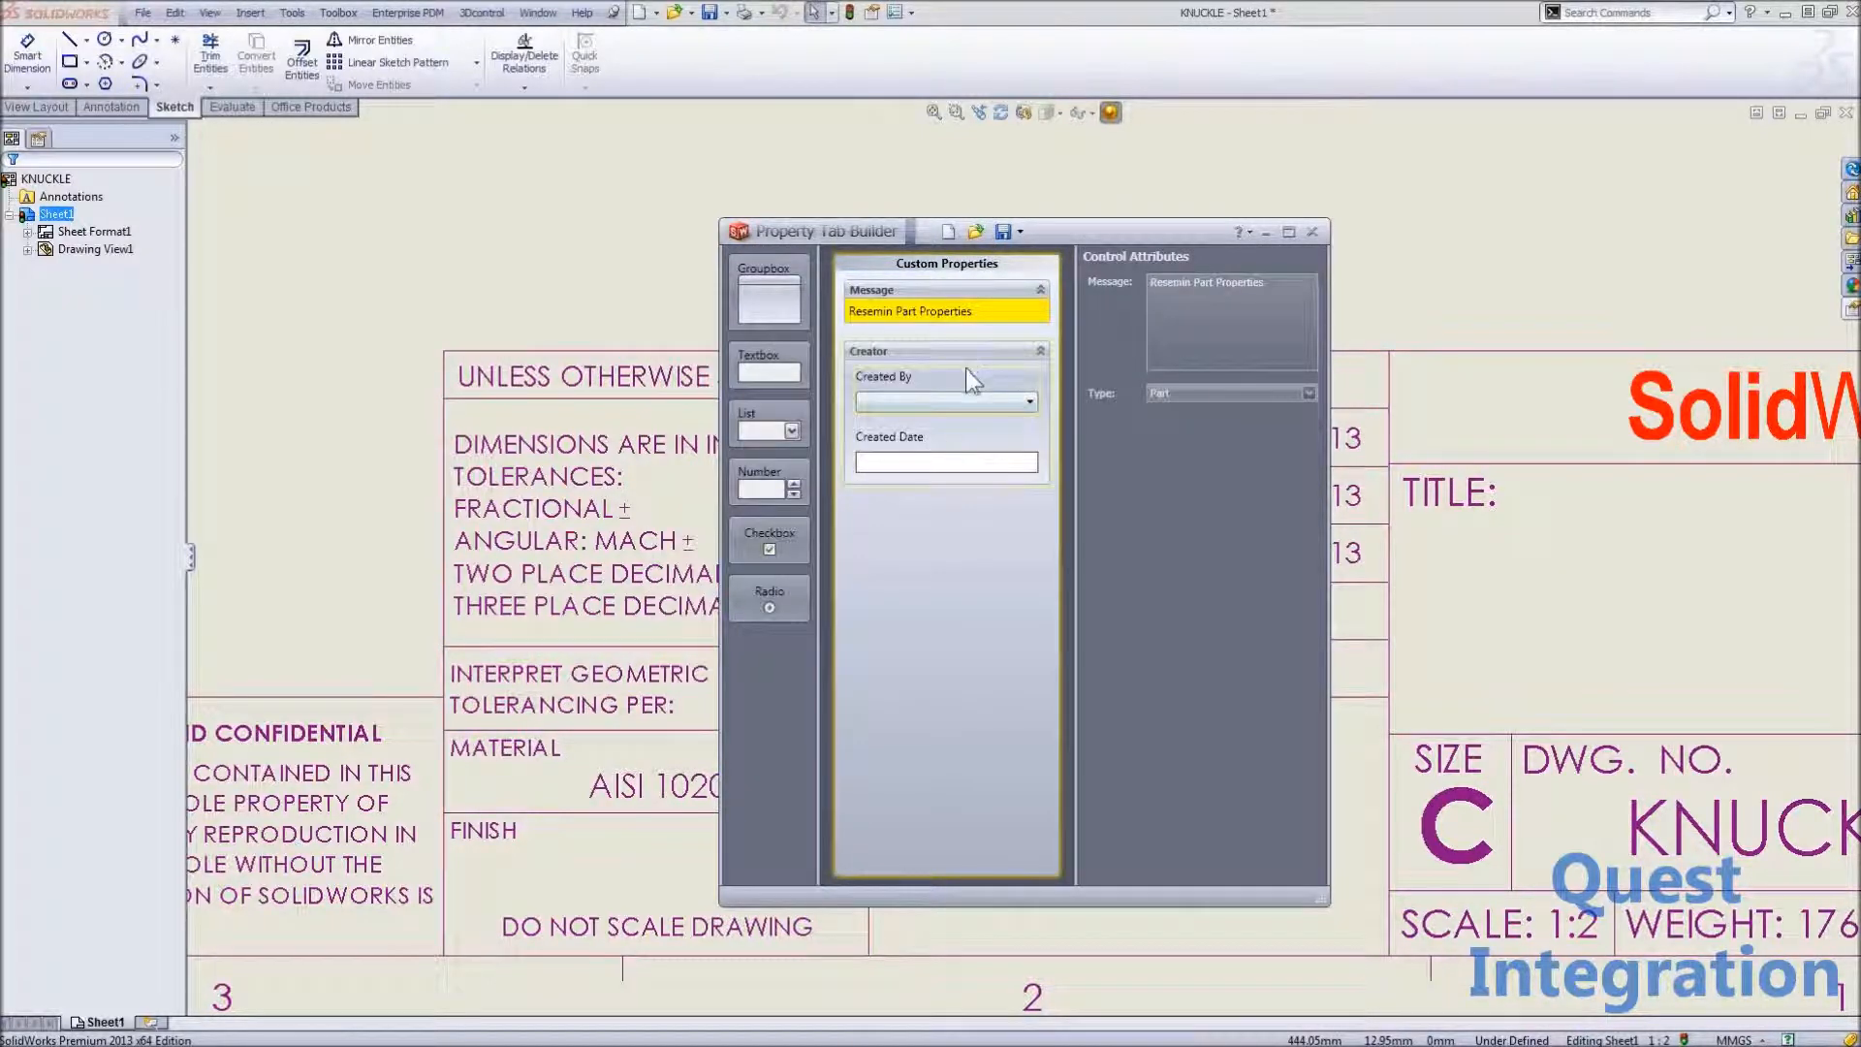
left_click(945, 401)
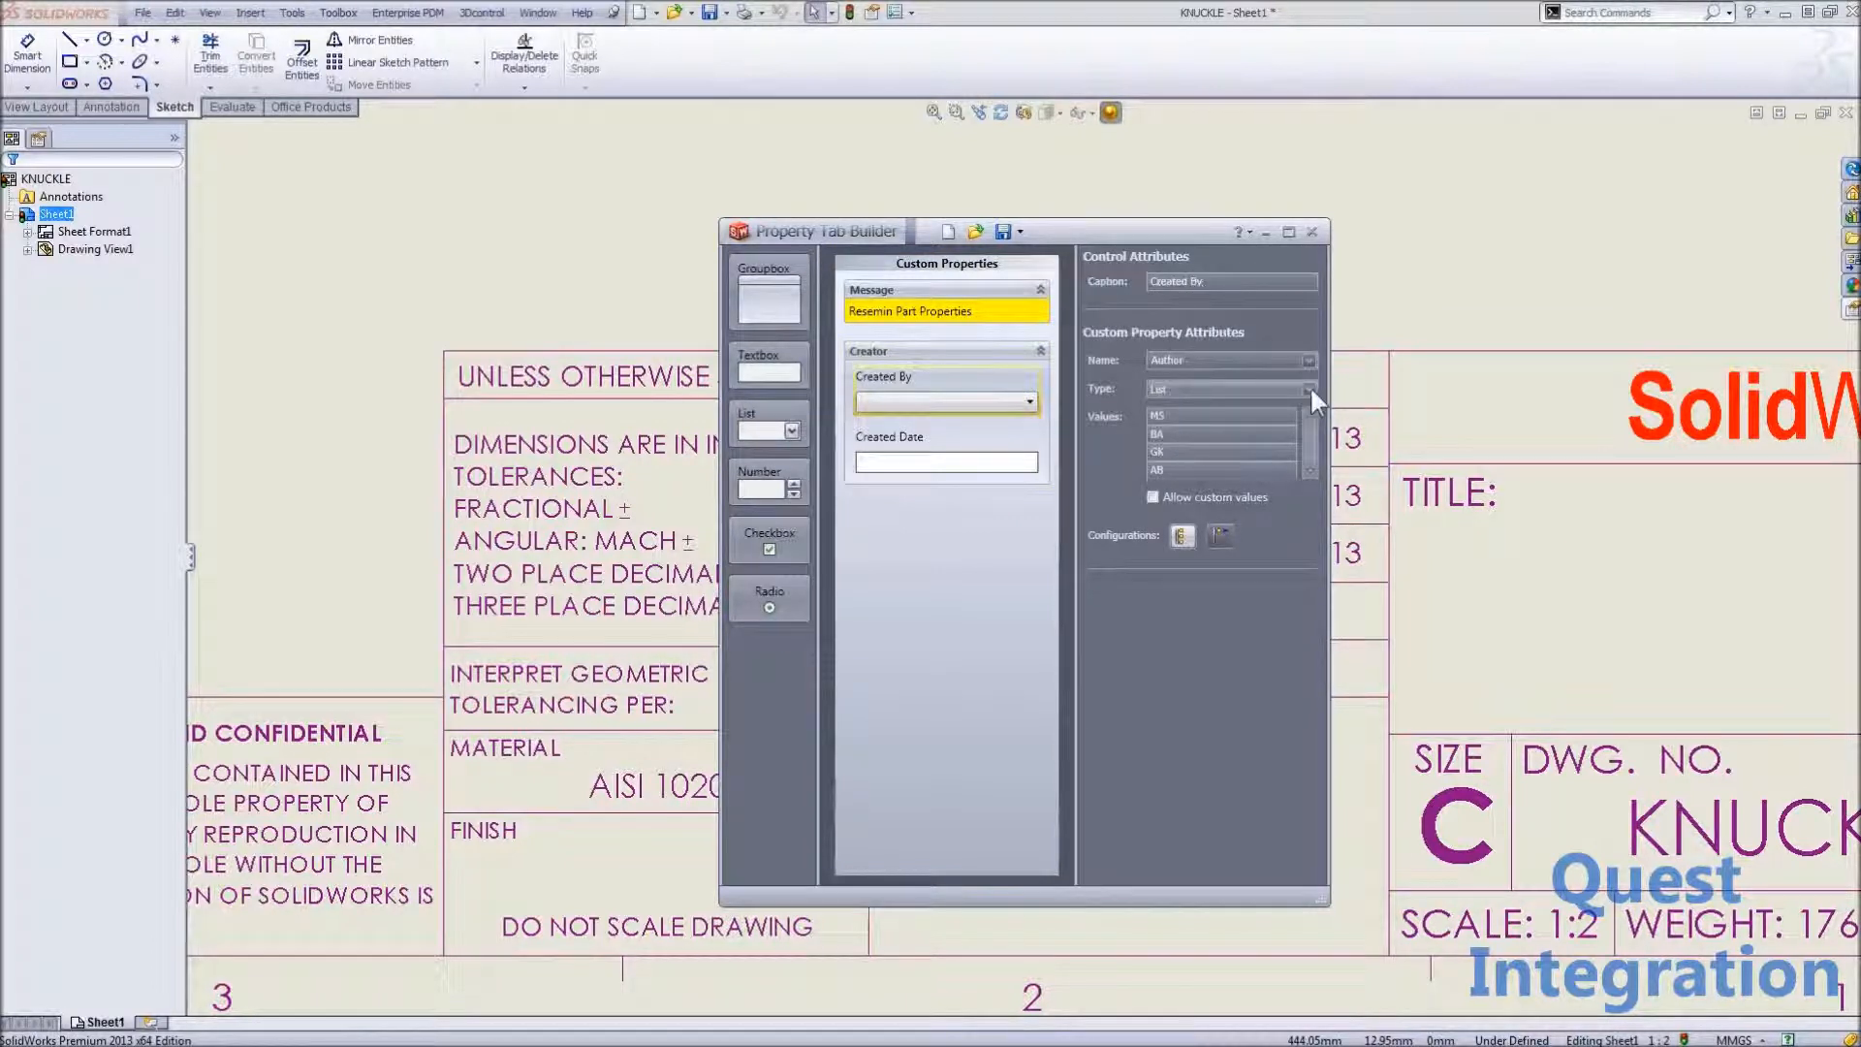
left_click(1312, 388)
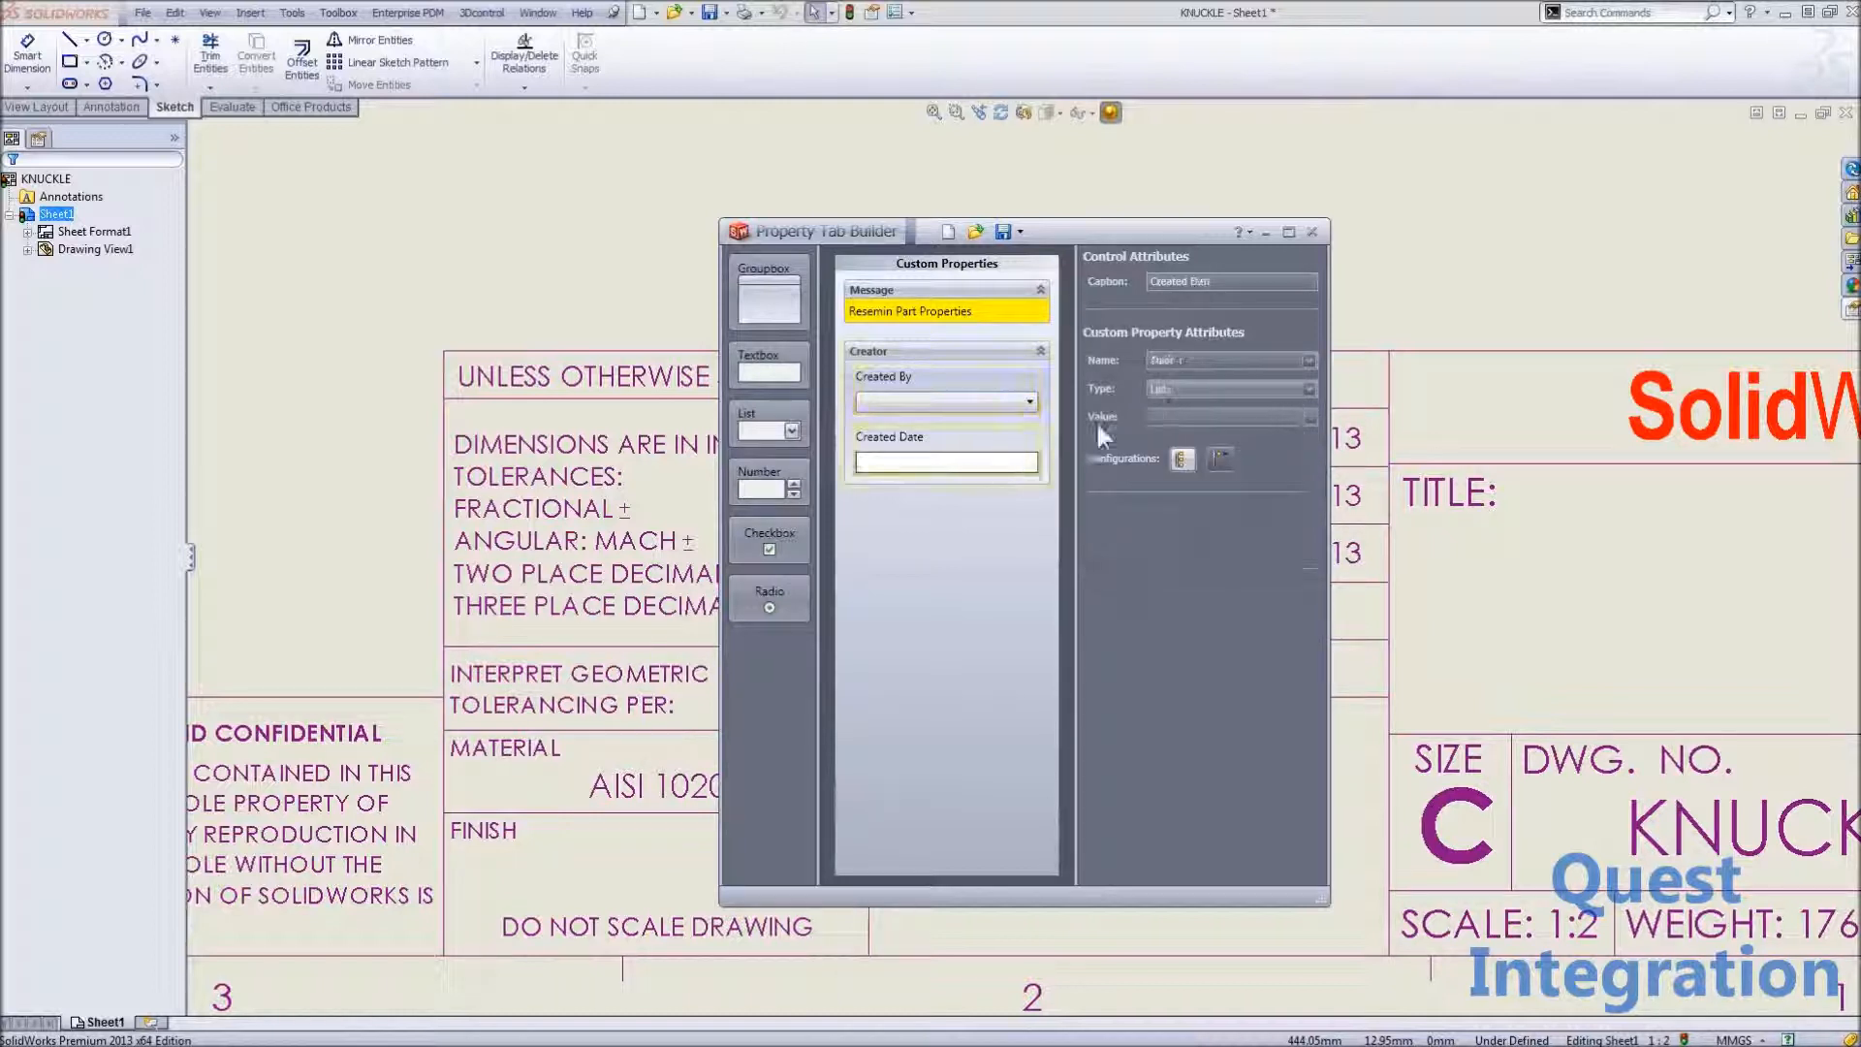
left_click(945, 450)
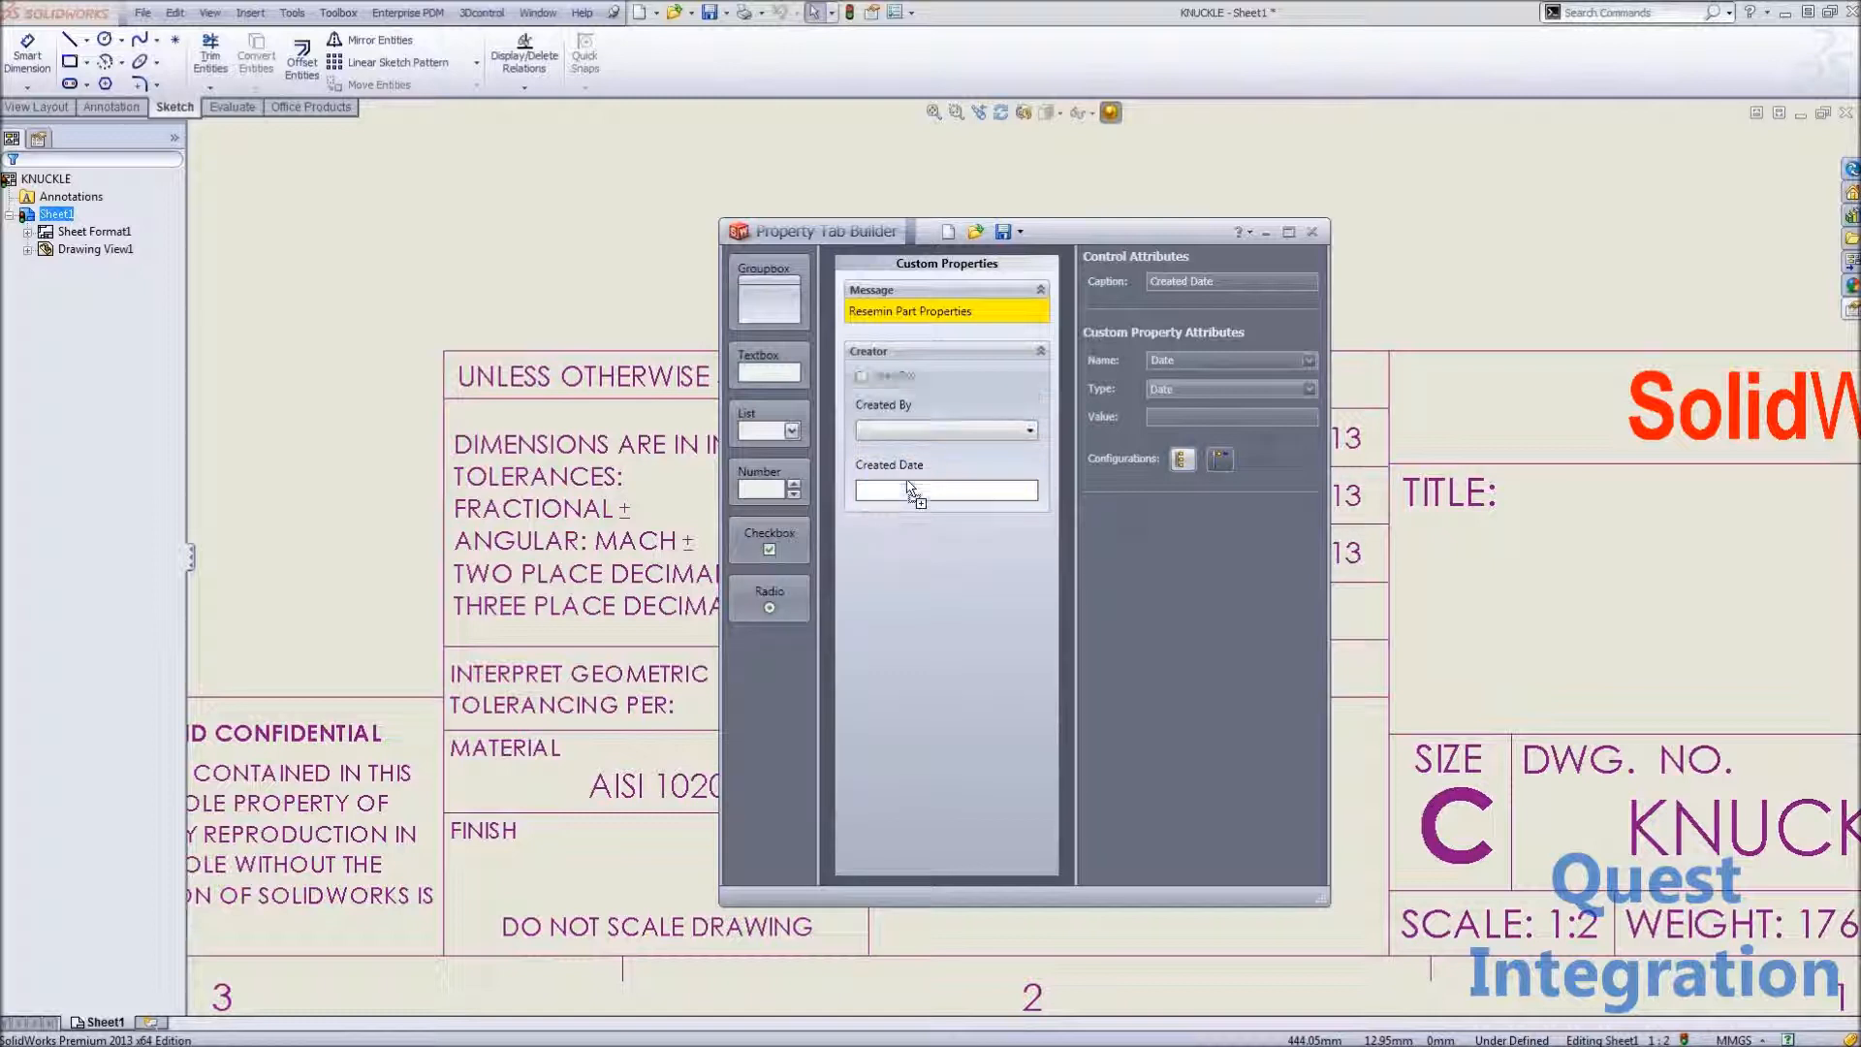
left_click(769, 540)
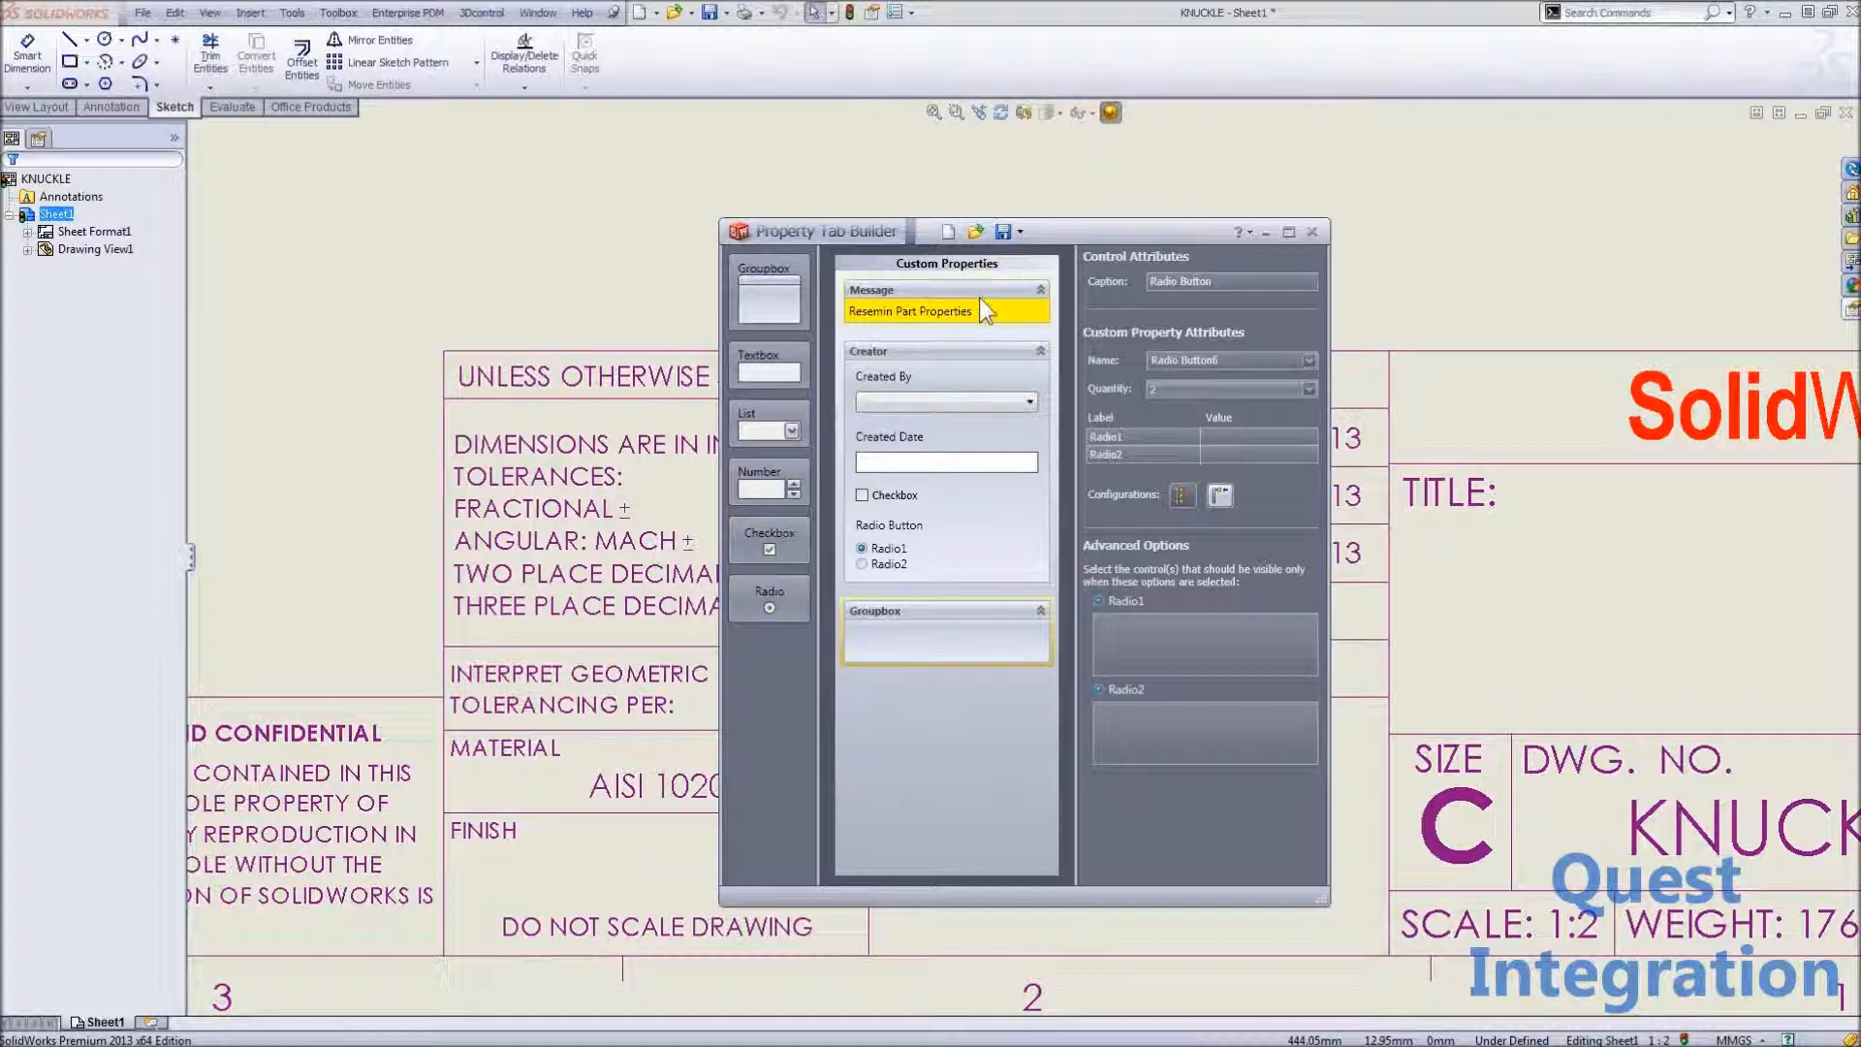
left_click(911, 312)
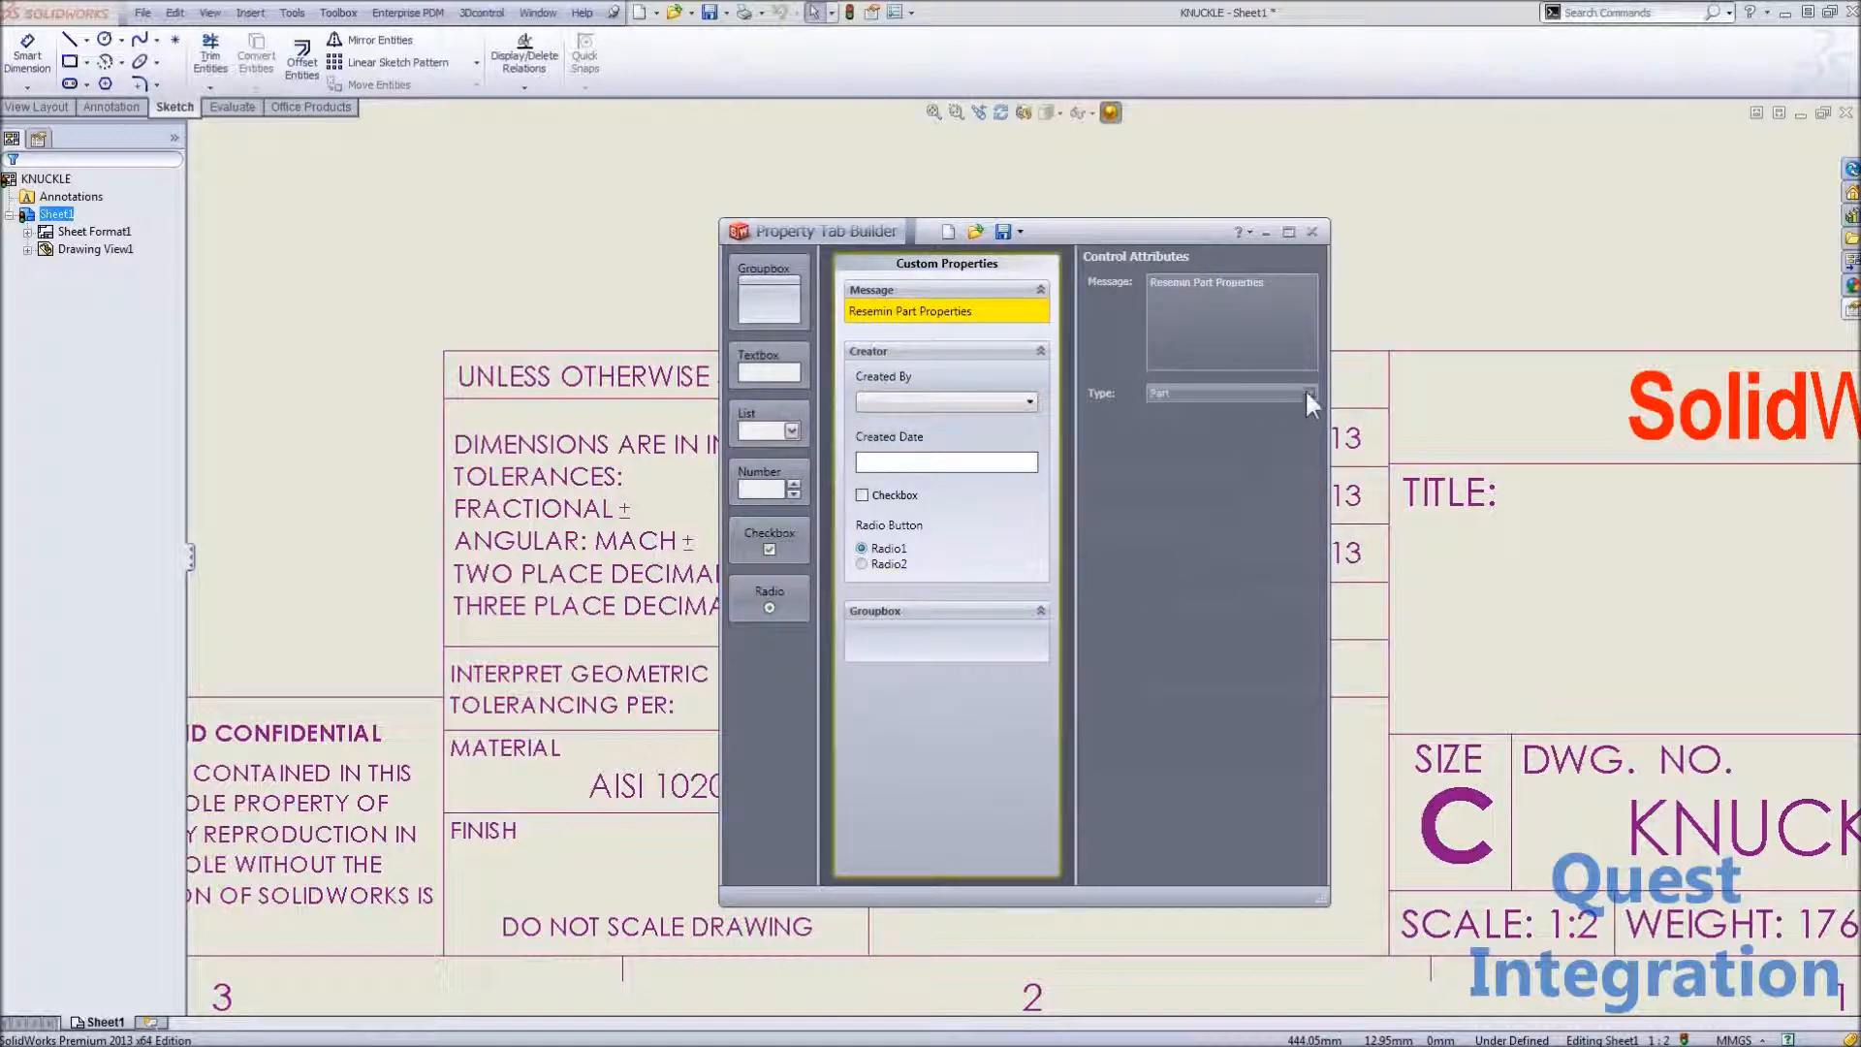
left_click(1309, 393)
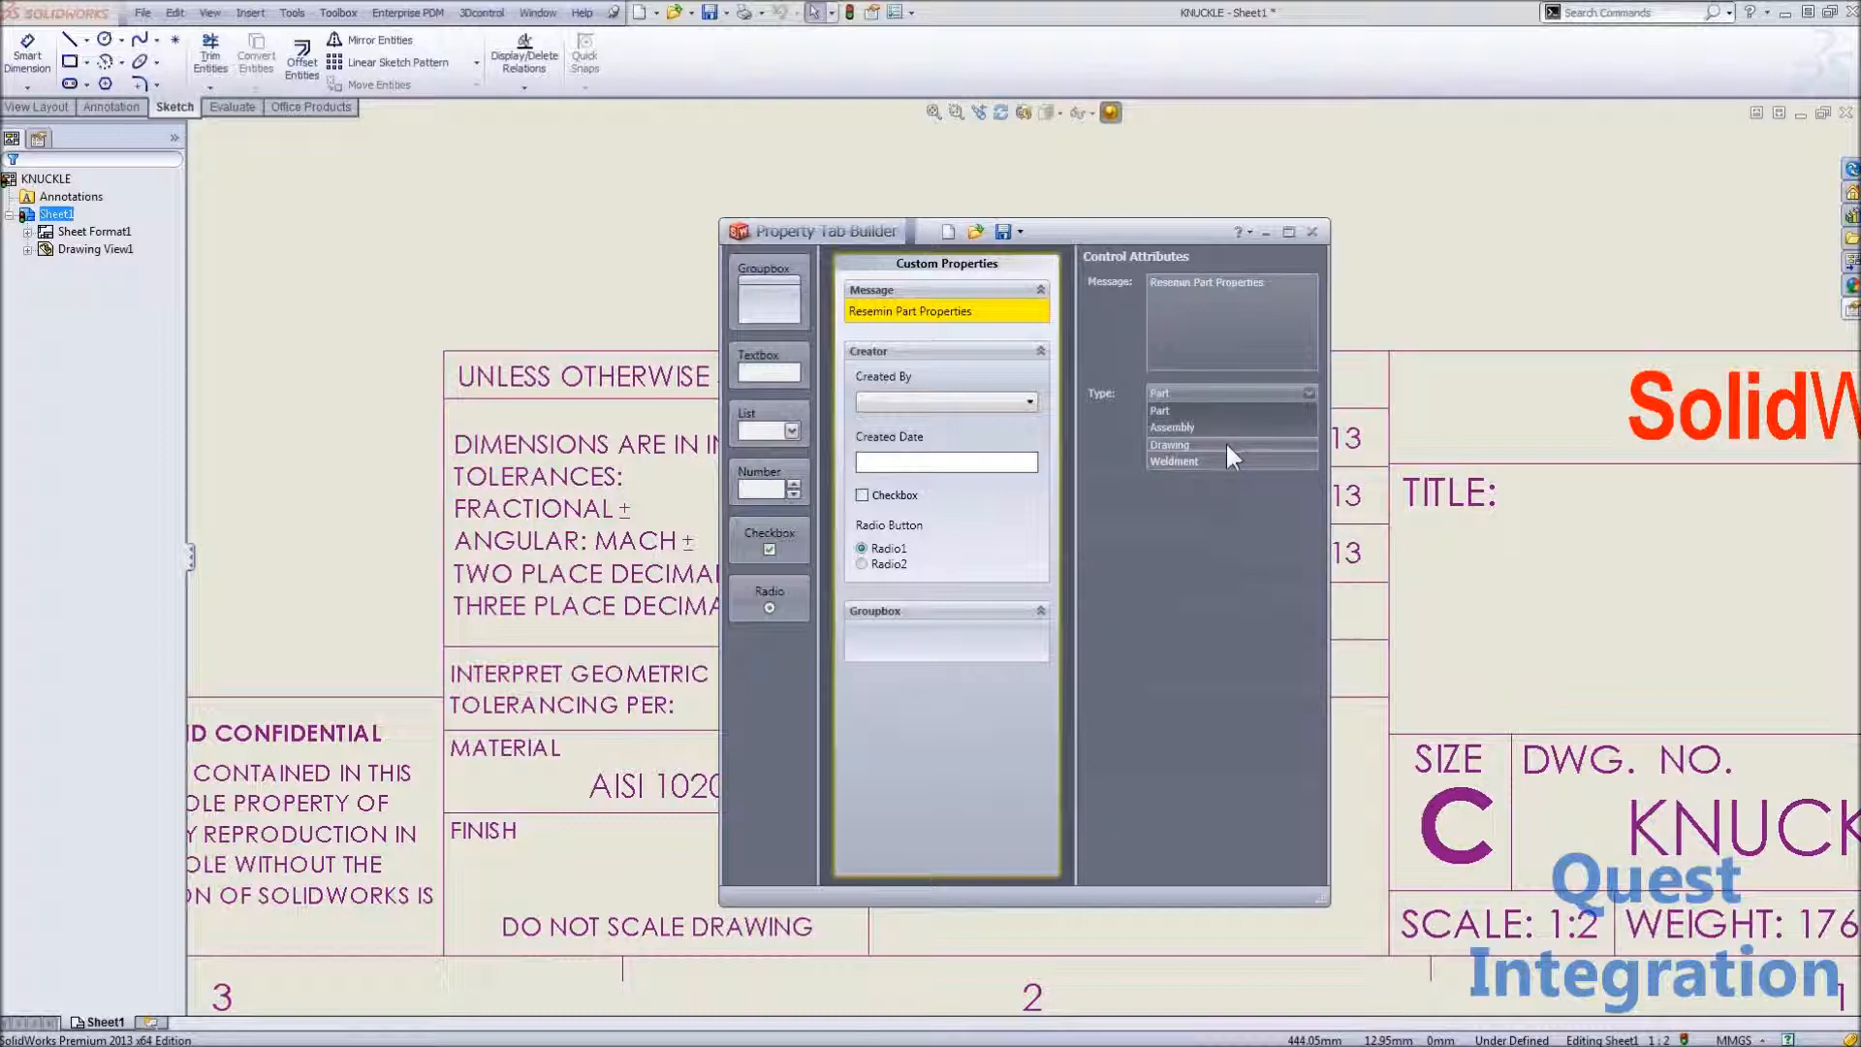
mouse_move(1228, 466)
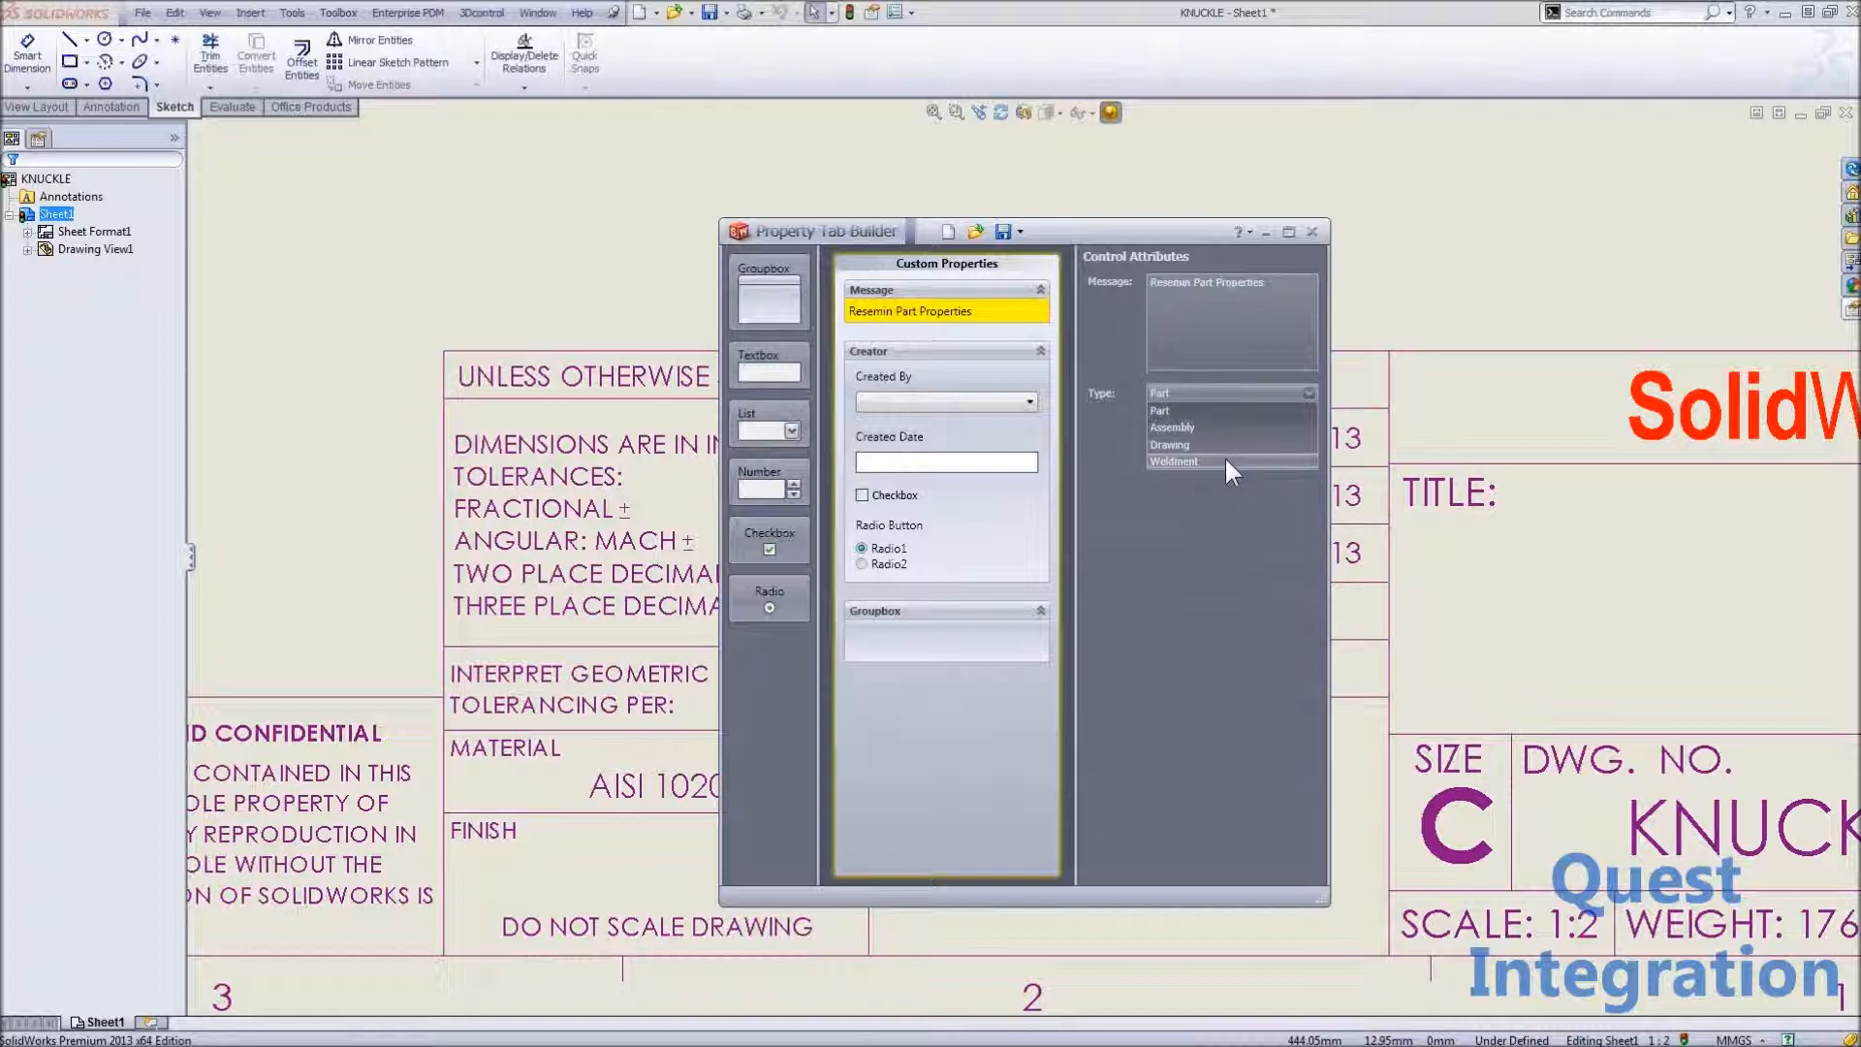
left_click(943, 391)
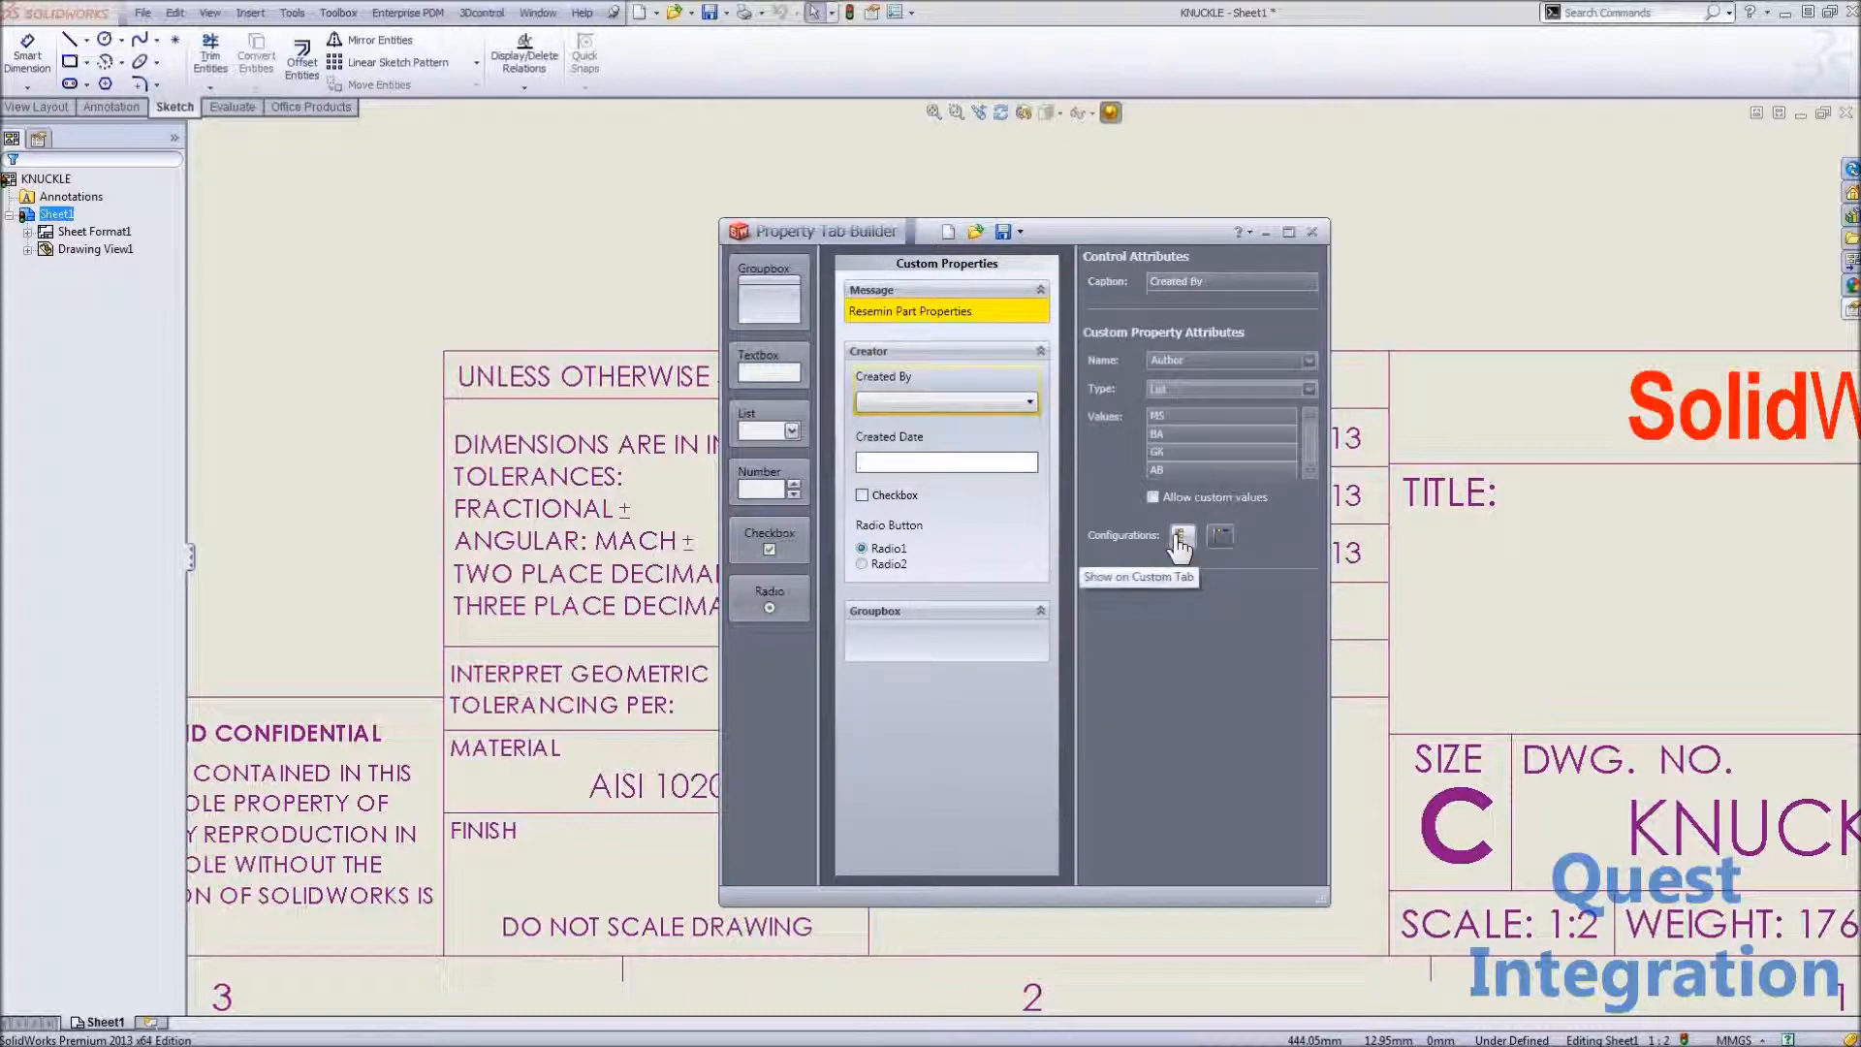
mouse_move(1220, 536)
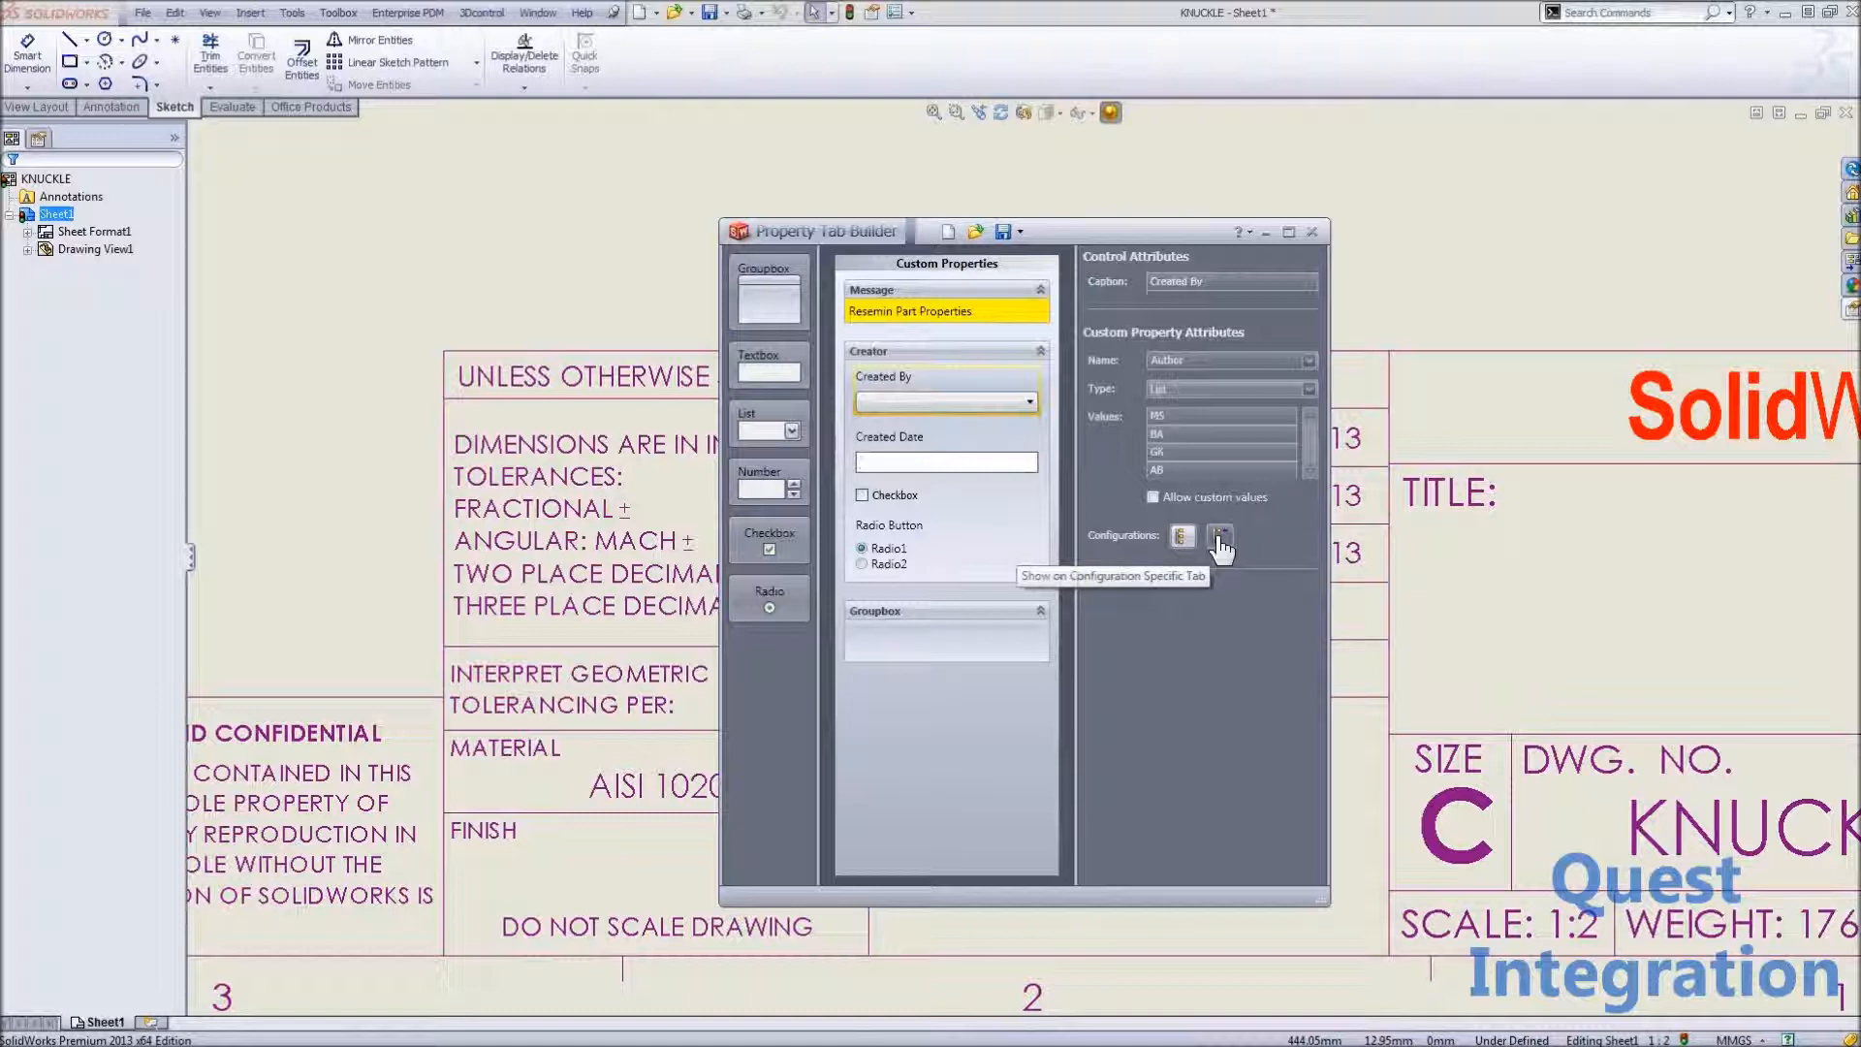